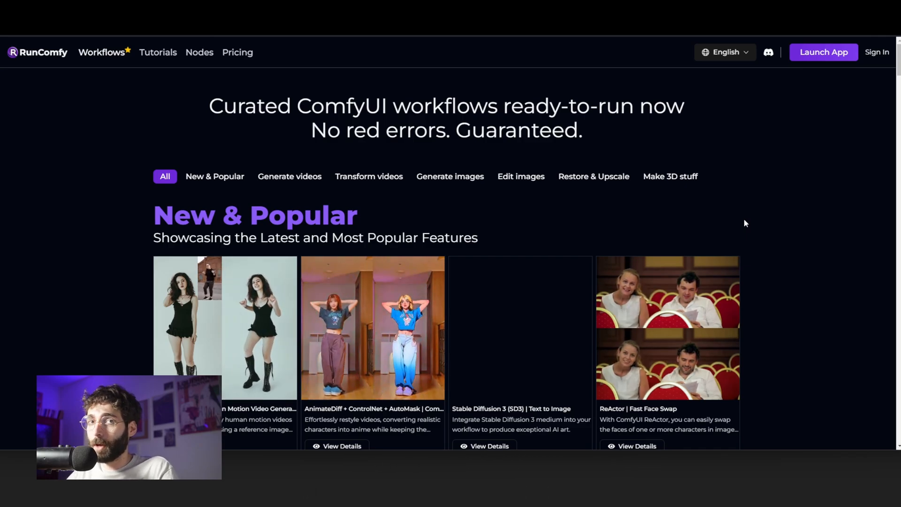
Load the living-room photo into the optional background image node
click(822, 52)
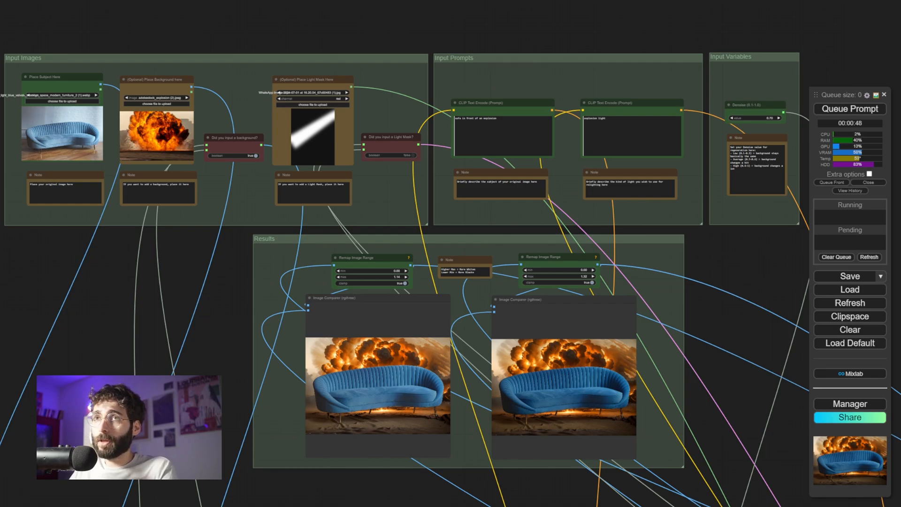
mouse_move(151, 66)
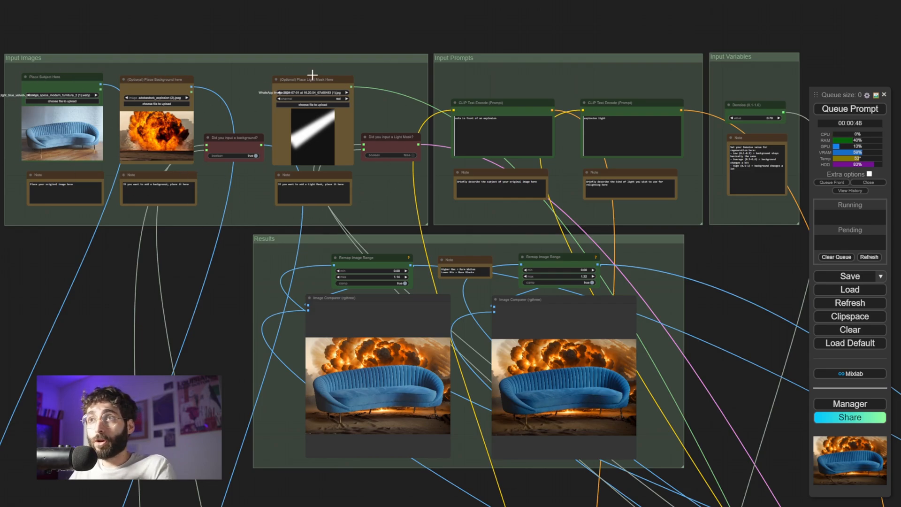
mouse_move(381, 190)
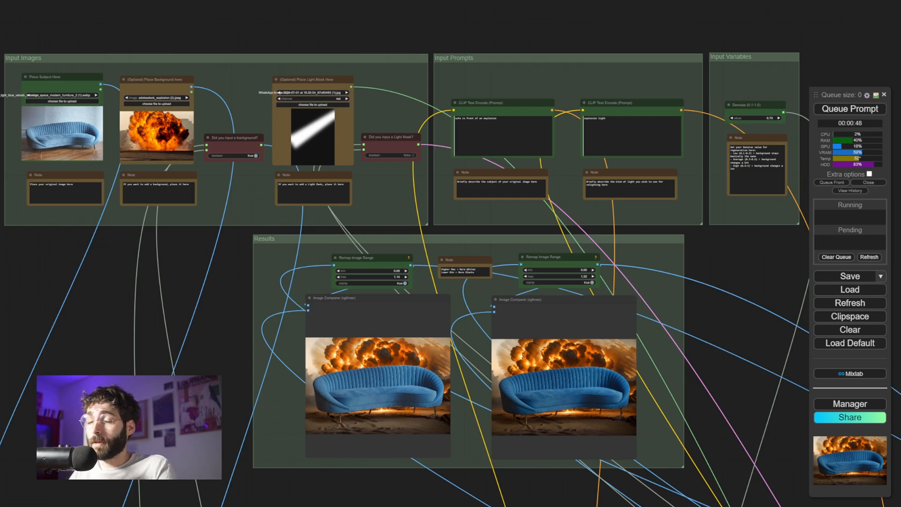
scroll(down, 3)
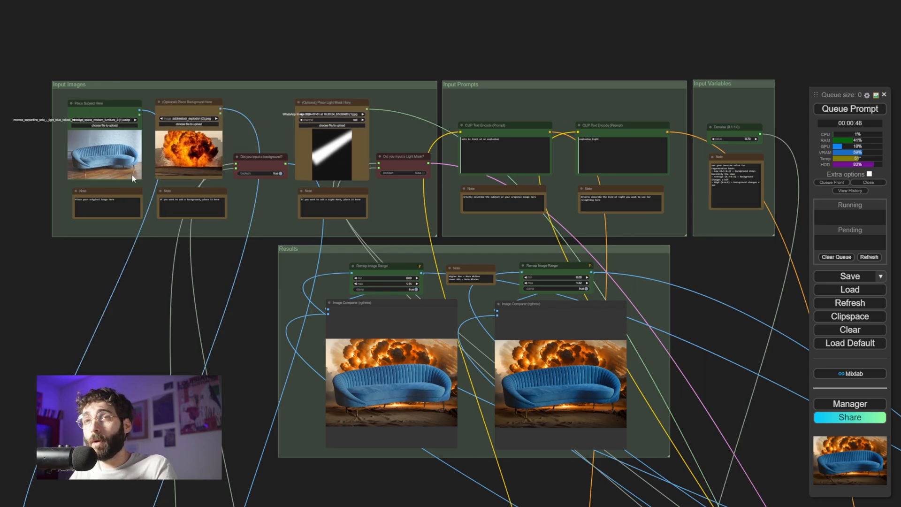
mouse_move(190, 137)
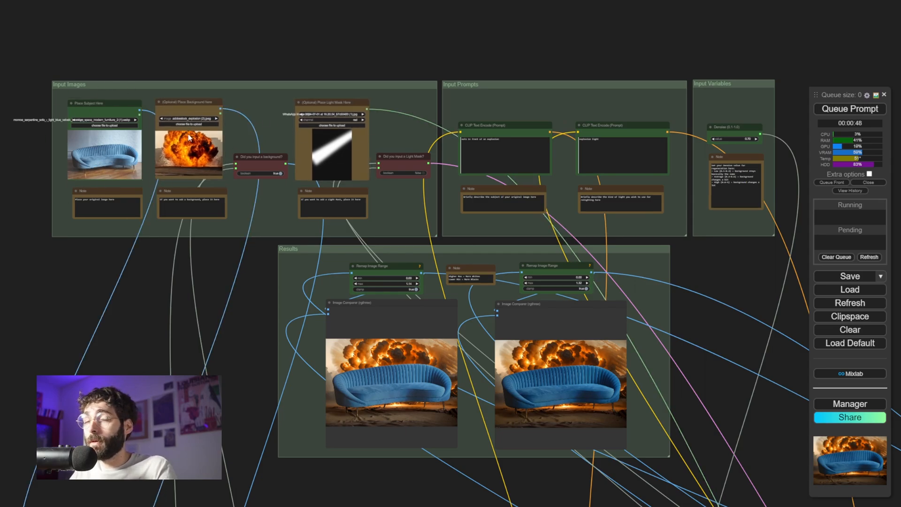
mouse_move(138, 201)
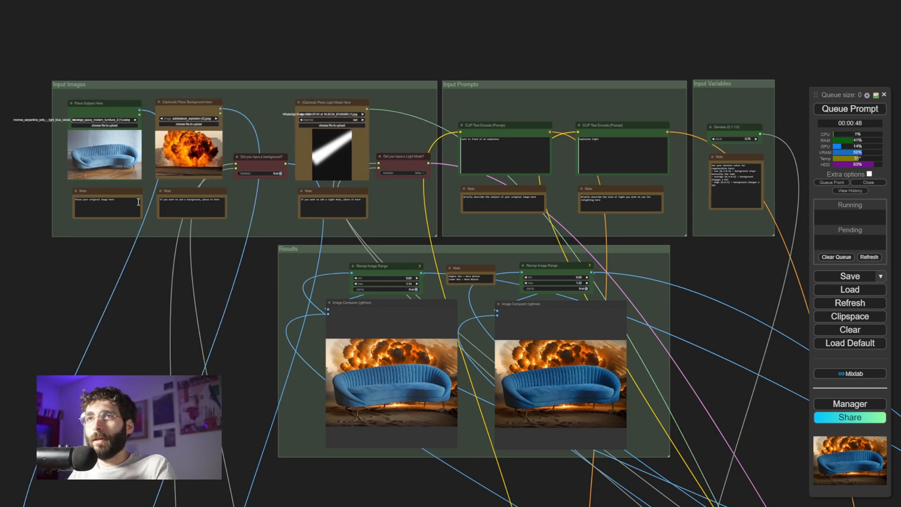
mouse_move(122, 189)
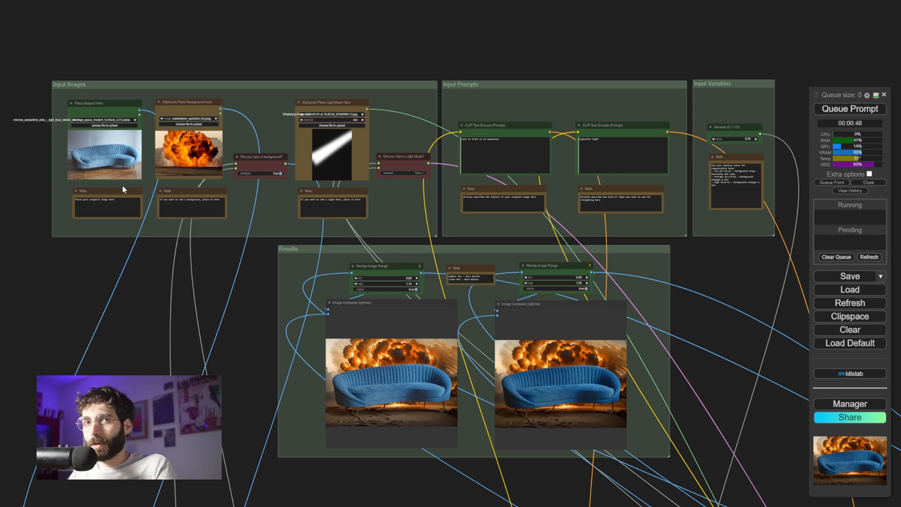
mouse_move(147, 205)
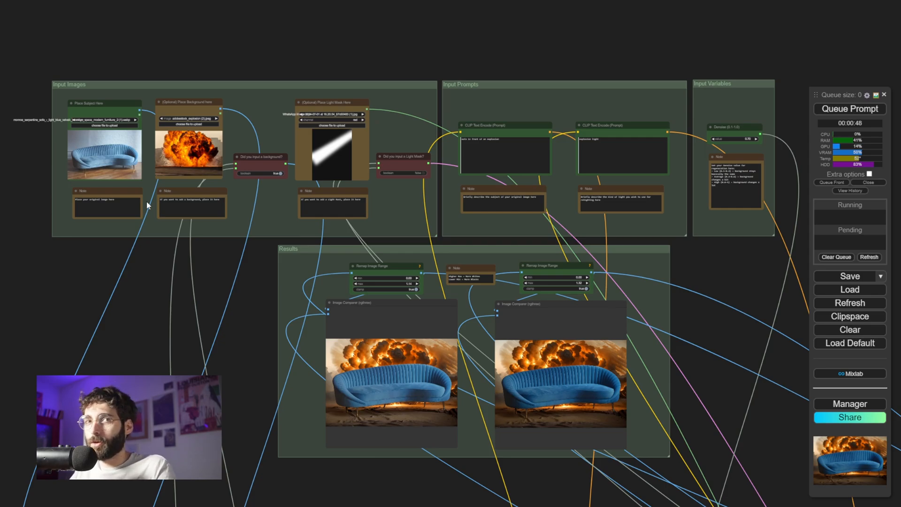
mouse_move(122, 163)
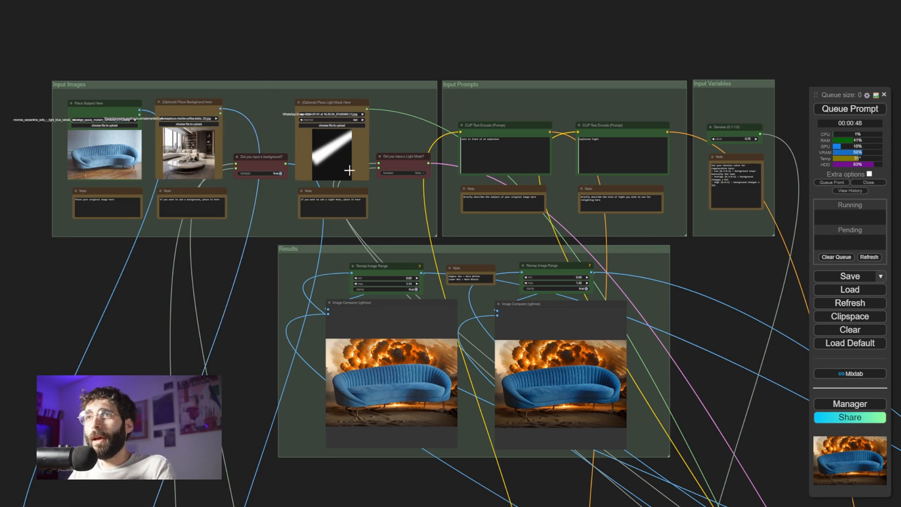
mouse_move(386, 197)
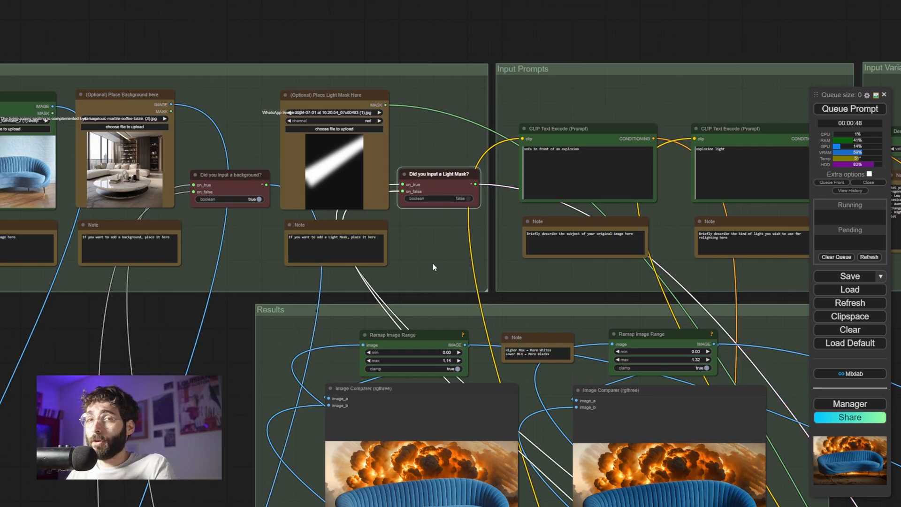
mouse_move(455, 265)
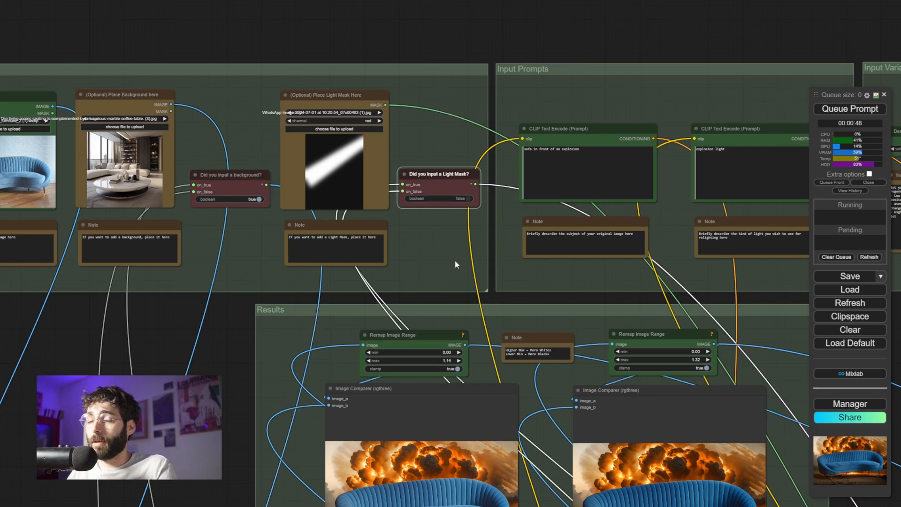
mouse_move(462, 257)
text(sofa in a living room)
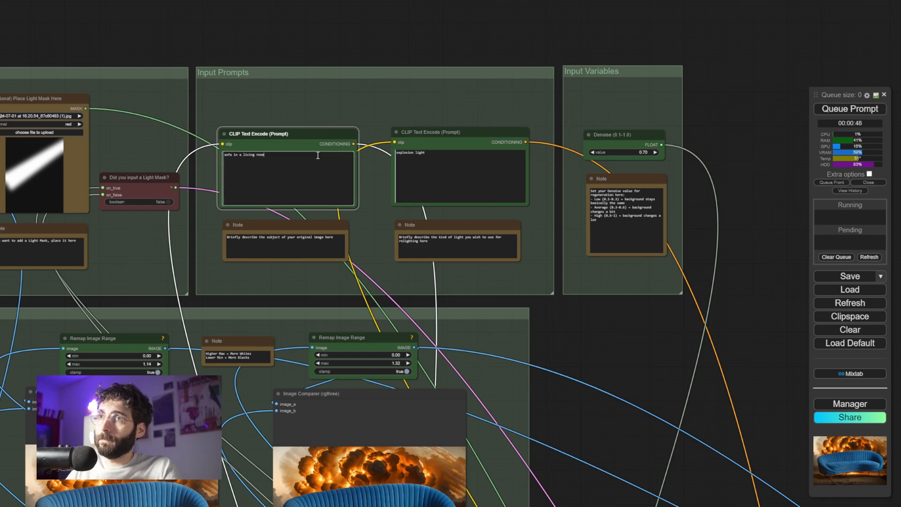
Select the lighting prompt text to replace 'explosion light' with 'window light'
click(434, 173)
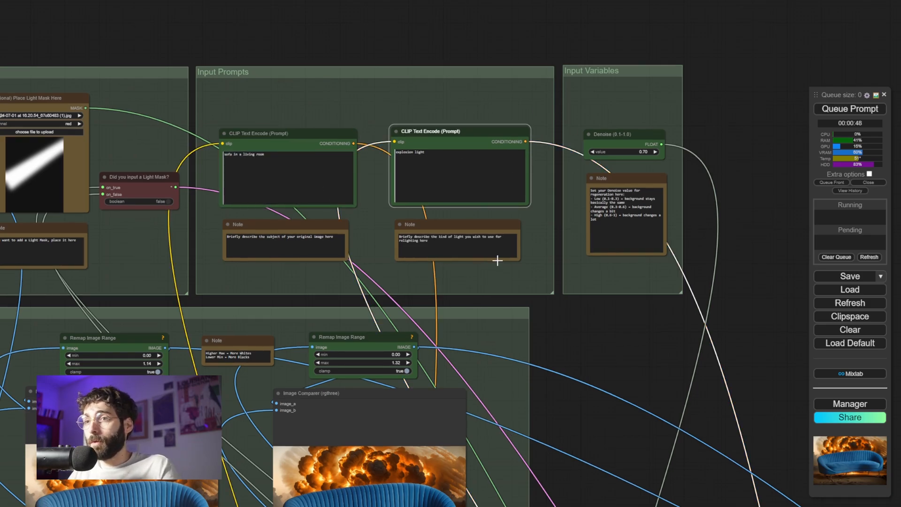
triple_click(409, 152)
text(window)
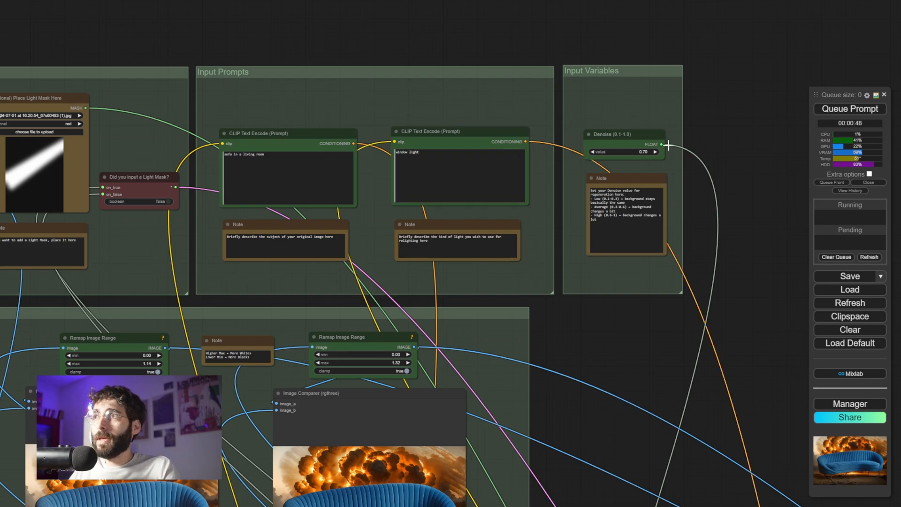
mouse_move(674, 136)
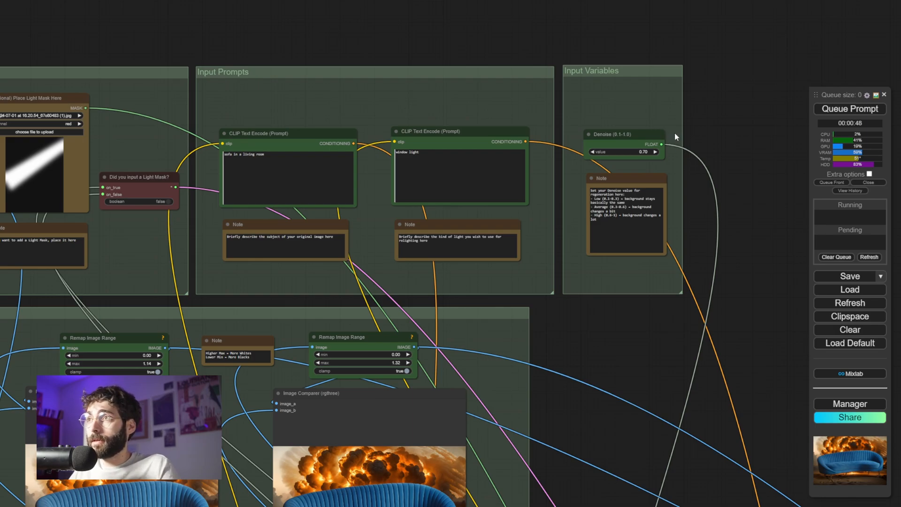
mouse_move(687, 213)
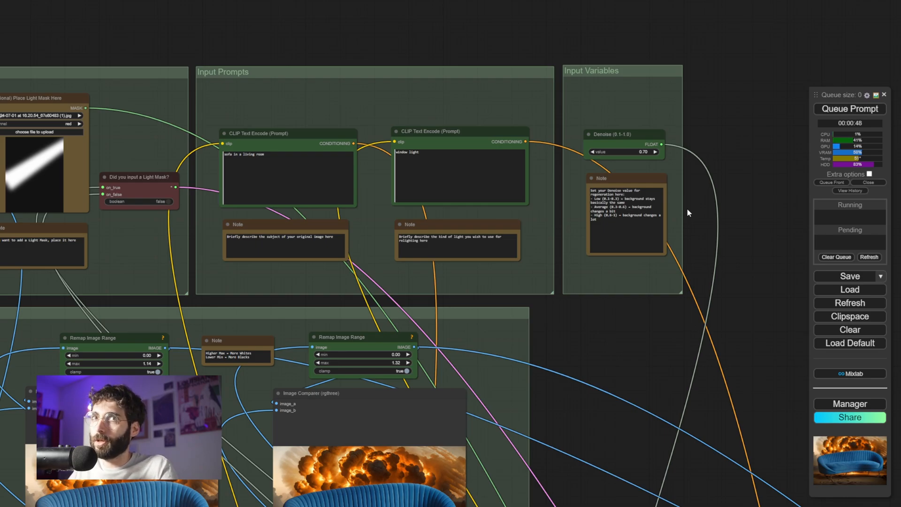
mouse_move(640, 201)
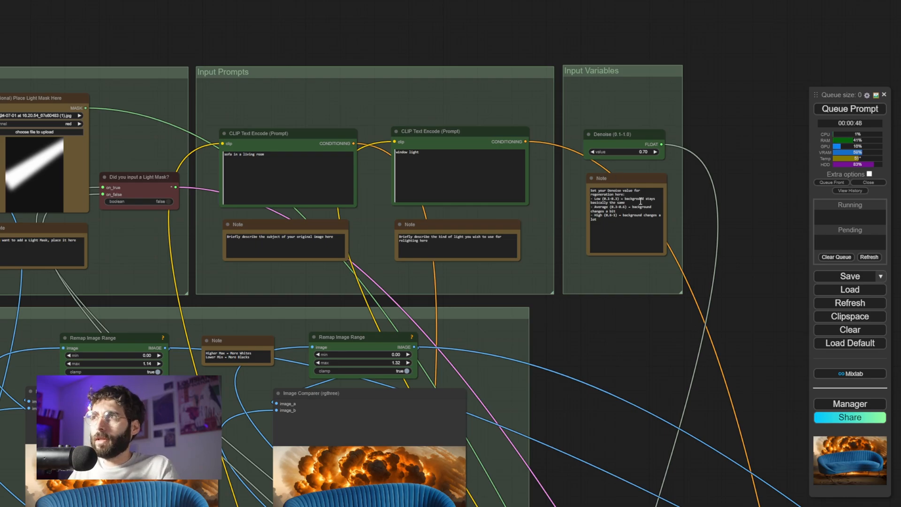
mouse_move(599, 344)
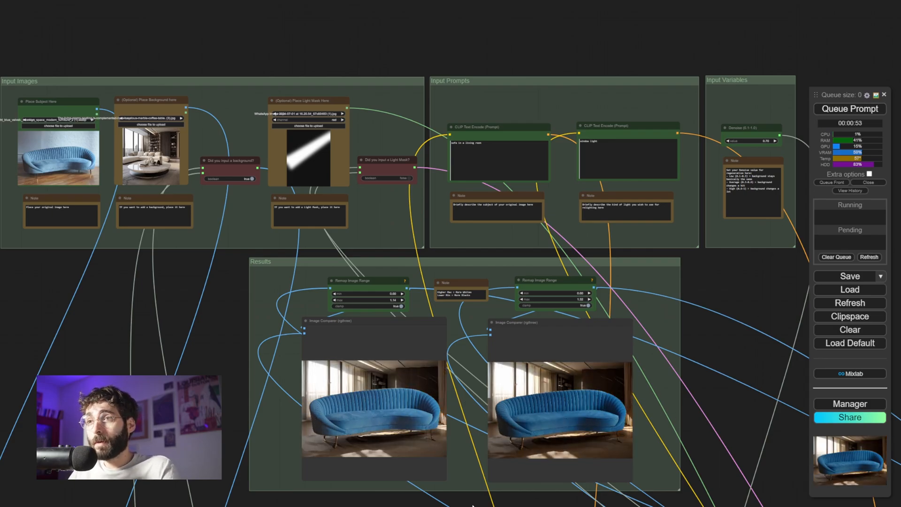
mouse_move(216, 328)
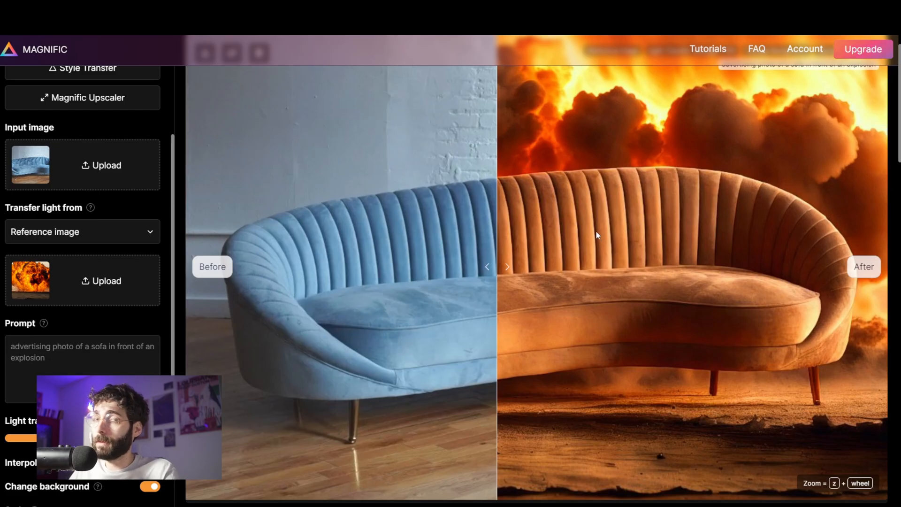
Scroll through Magnific Relight to reach the reference image and prompt fields
scroll(up, 3)
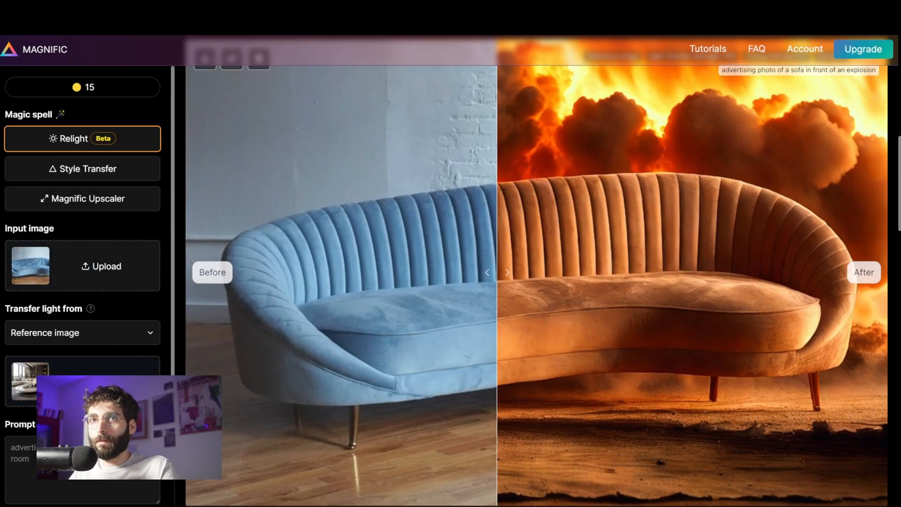
scroll(down, 3)
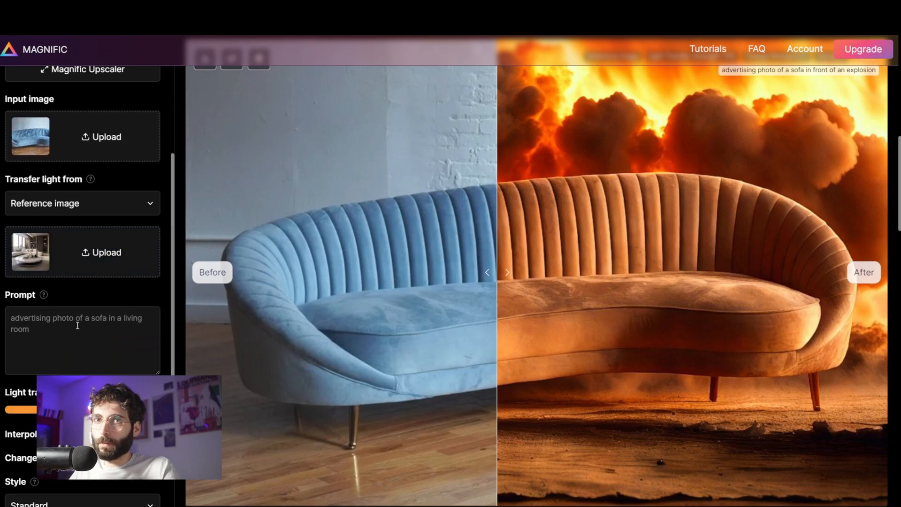
scroll(down, 3)
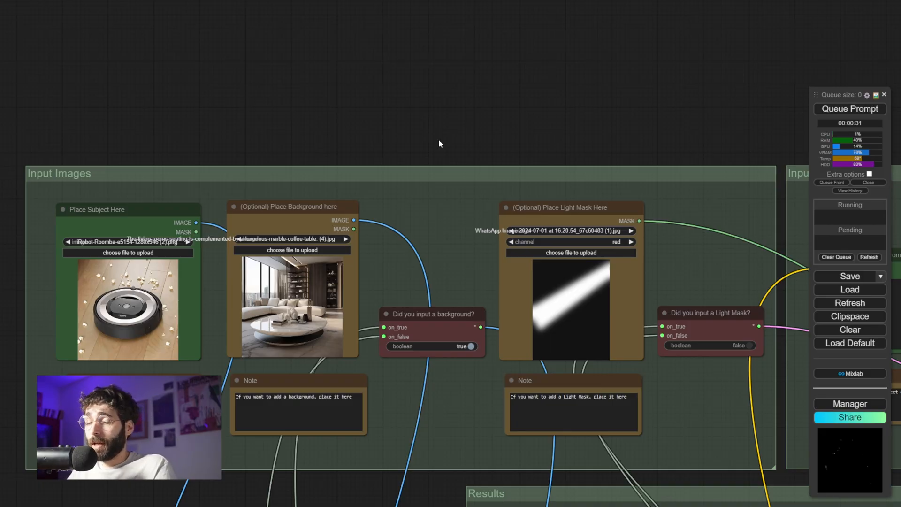
mouse_move(126, 219)
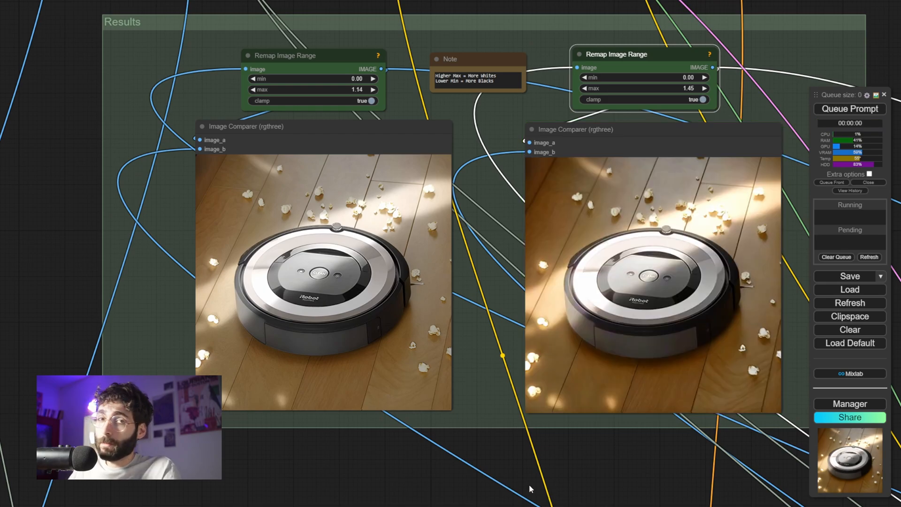
mouse_move(613, 115)
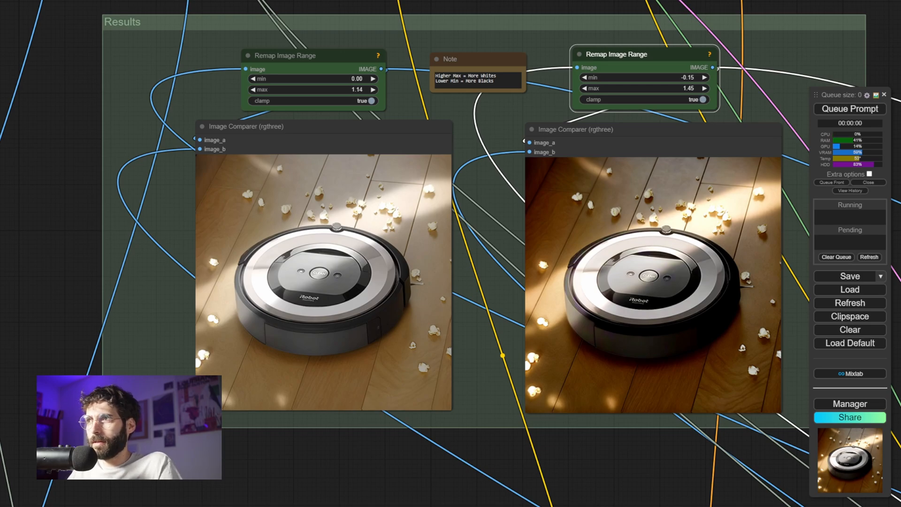
Scroll to the second Remap Image Range node to set its minimum to -0.15
scroll(down, 3)
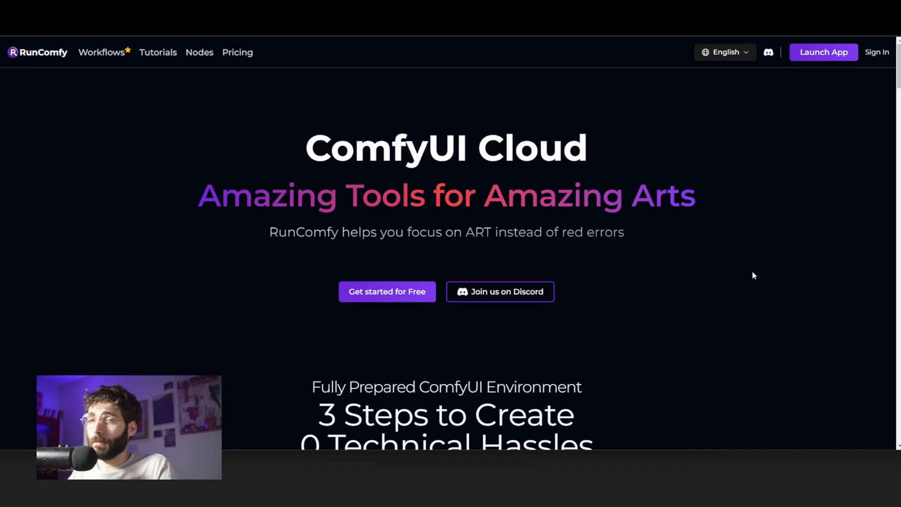
mouse_move(709, 284)
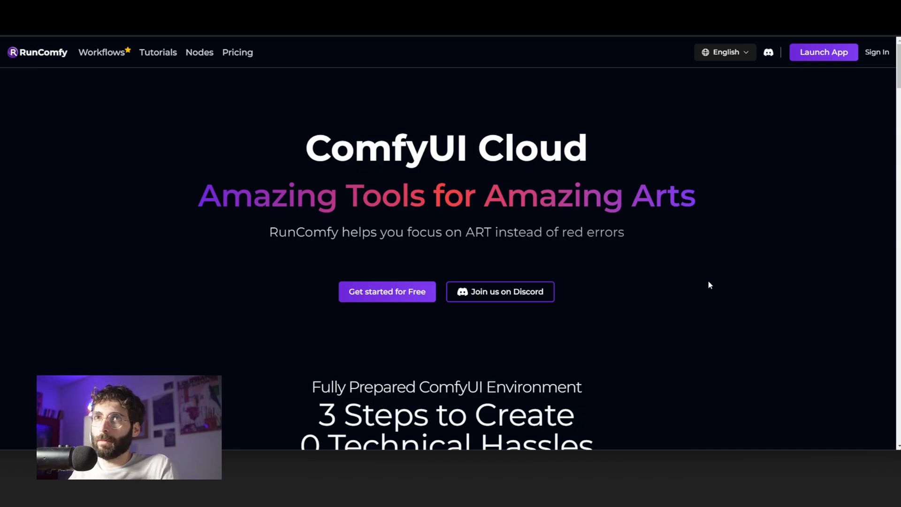
mouse_move(659, 311)
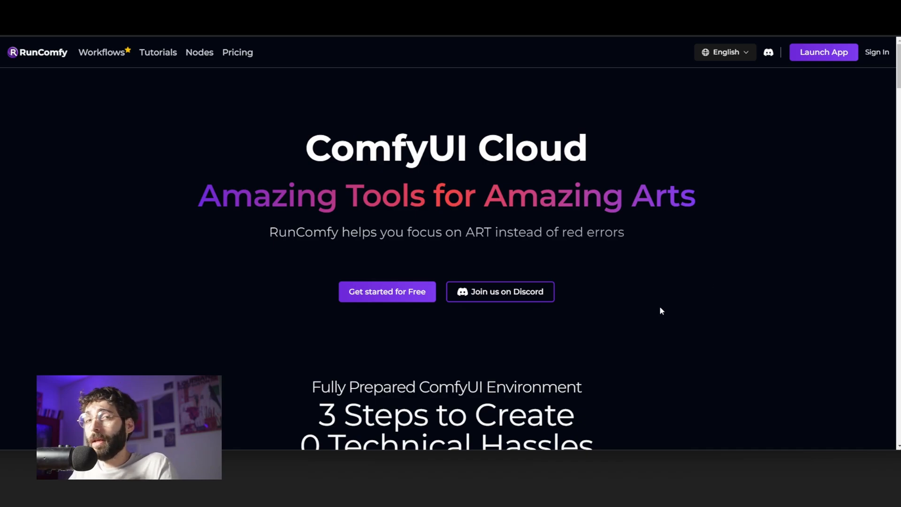
scroll(down, 3)
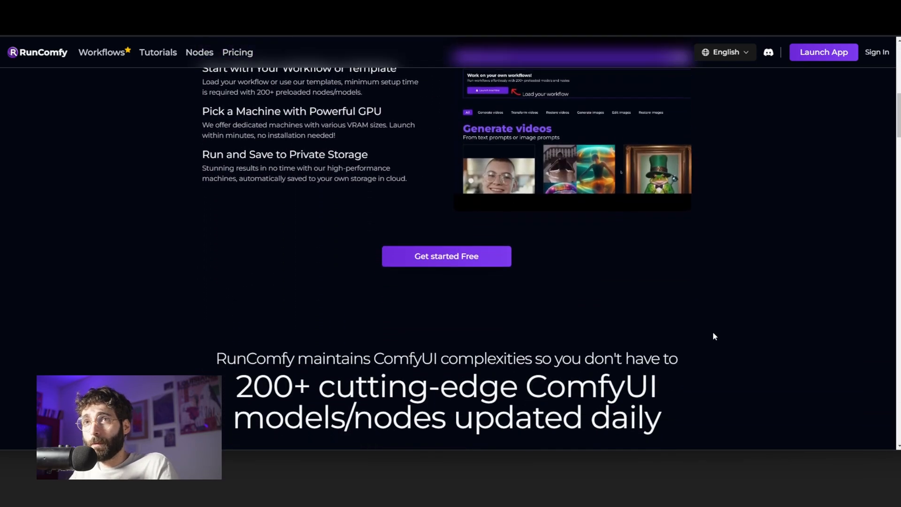
scroll(down, 3)
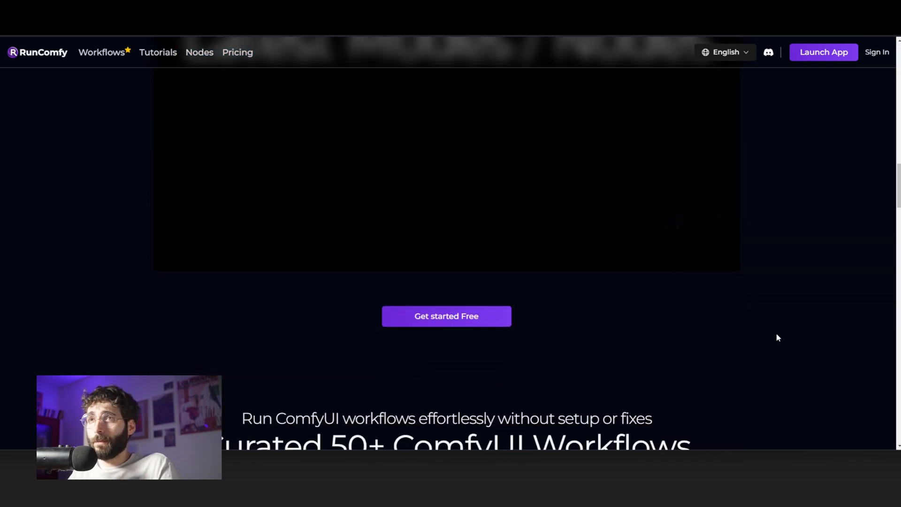
scroll(down, 3)
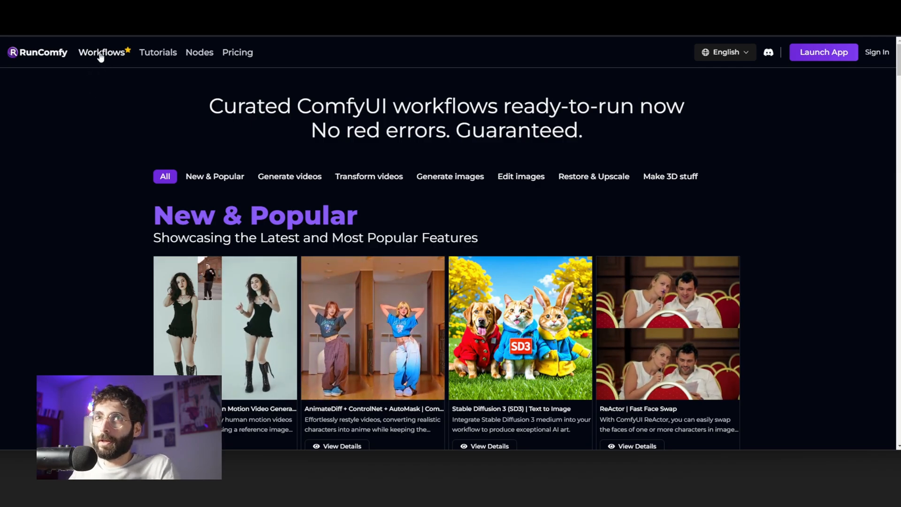
mouse_move(489, 198)
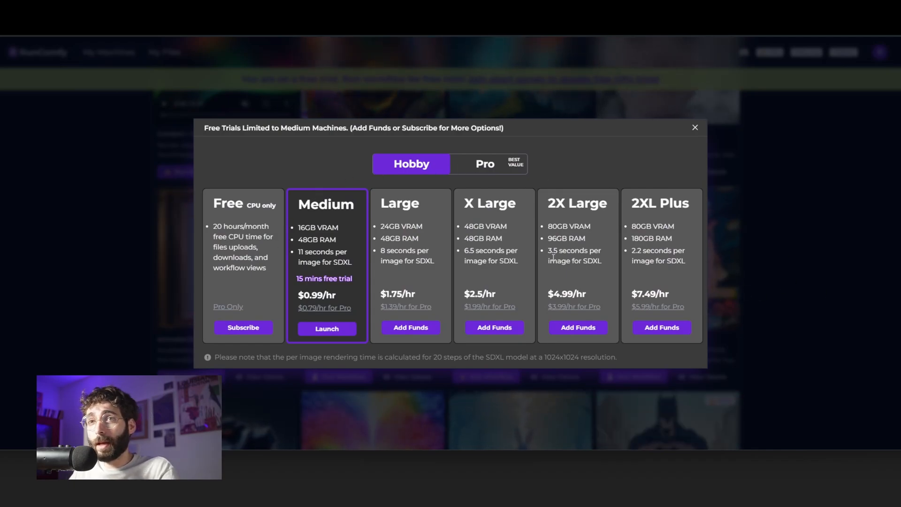
mouse_move(692, 275)
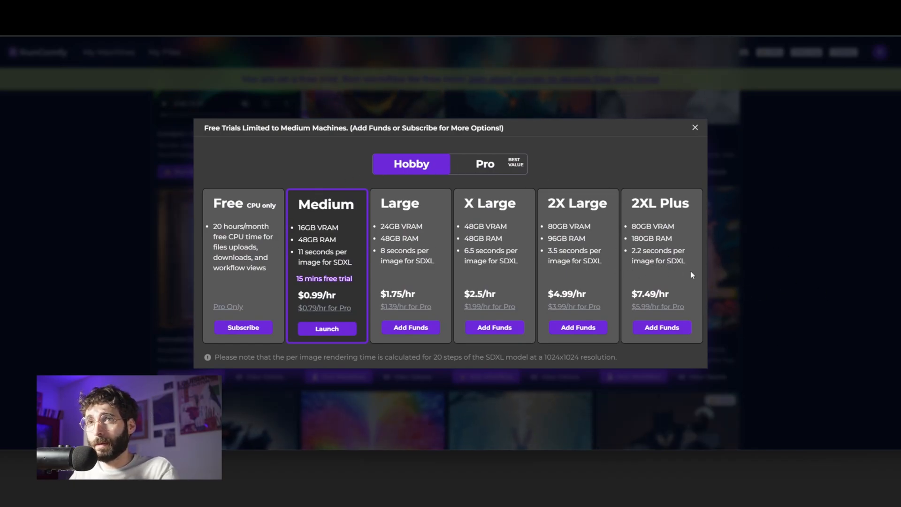
mouse_move(728, 308)
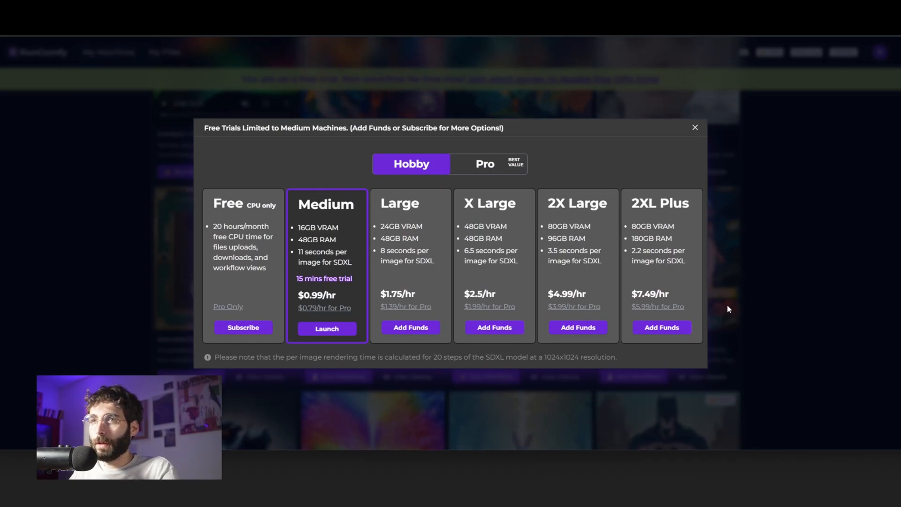
mouse_move(743, 178)
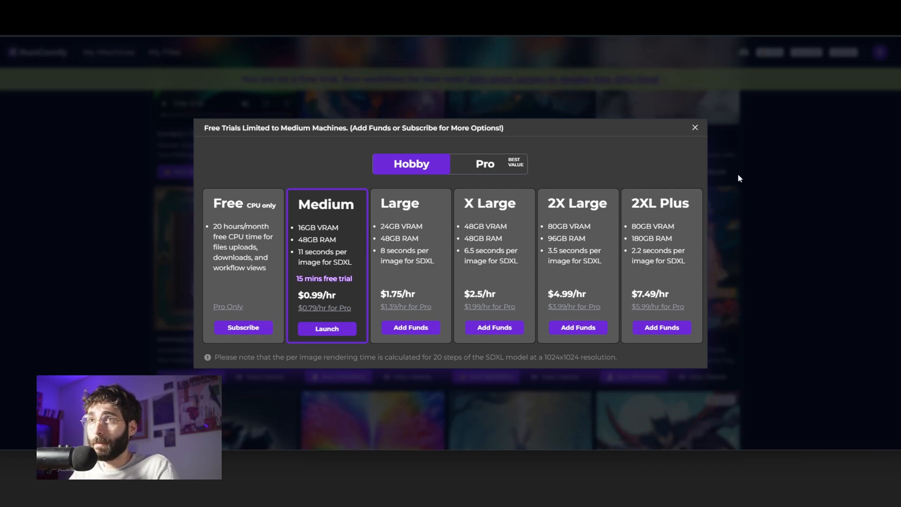
mouse_move(393, 263)
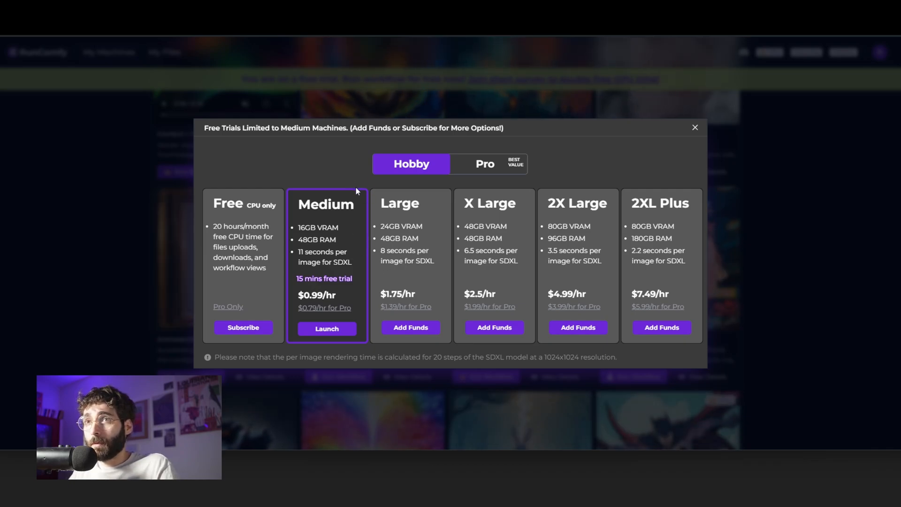
mouse_move(344, 238)
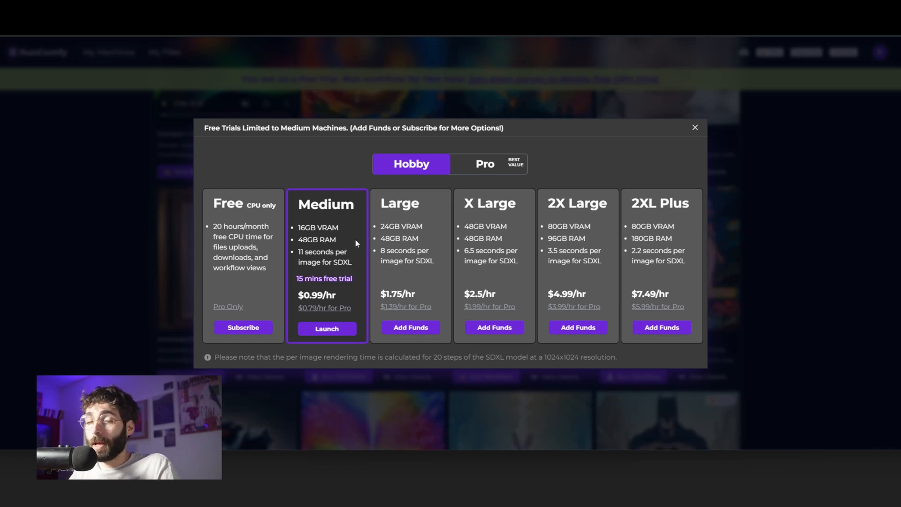
Switch the machine dialog to Pro plan pricing, $0.79 to $5.99 per hour
click(484, 163)
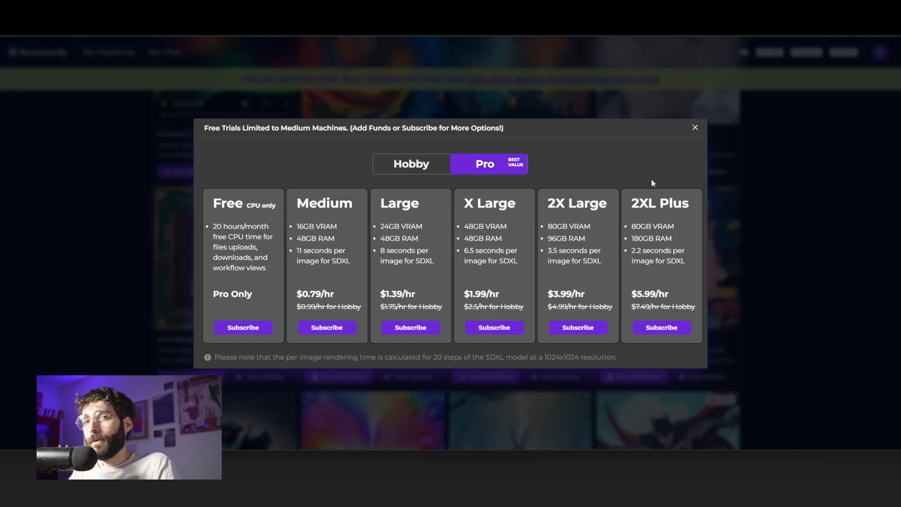
mouse_move(359, 290)
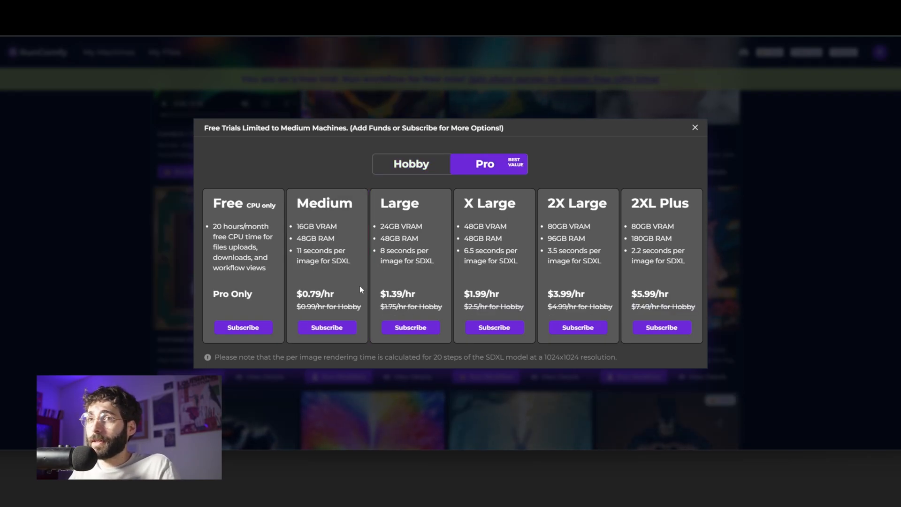
mouse_move(249, 283)
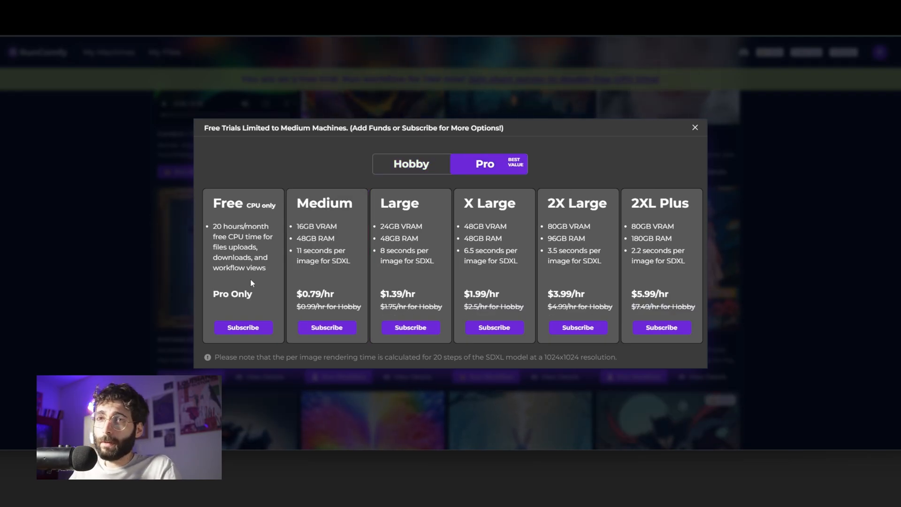
mouse_move(282, 255)
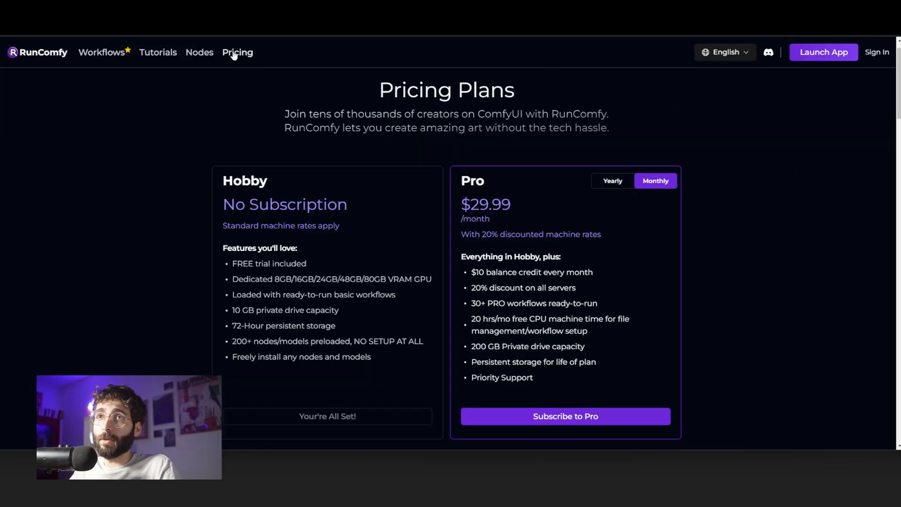
mouse_move(215, 114)
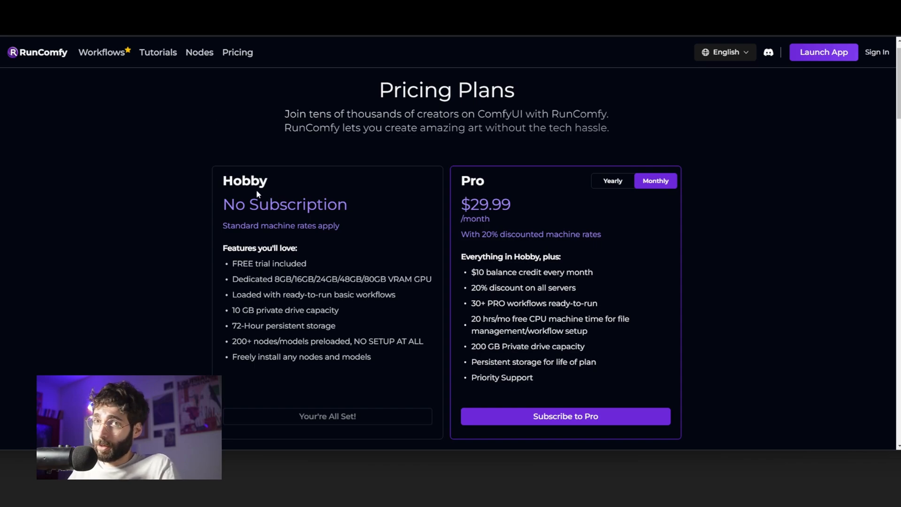
mouse_move(175, 231)
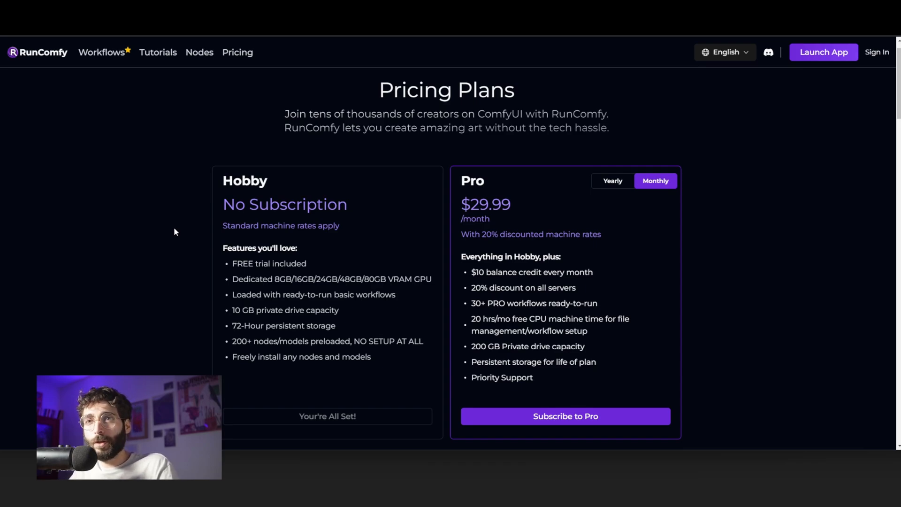
mouse_move(719, 179)
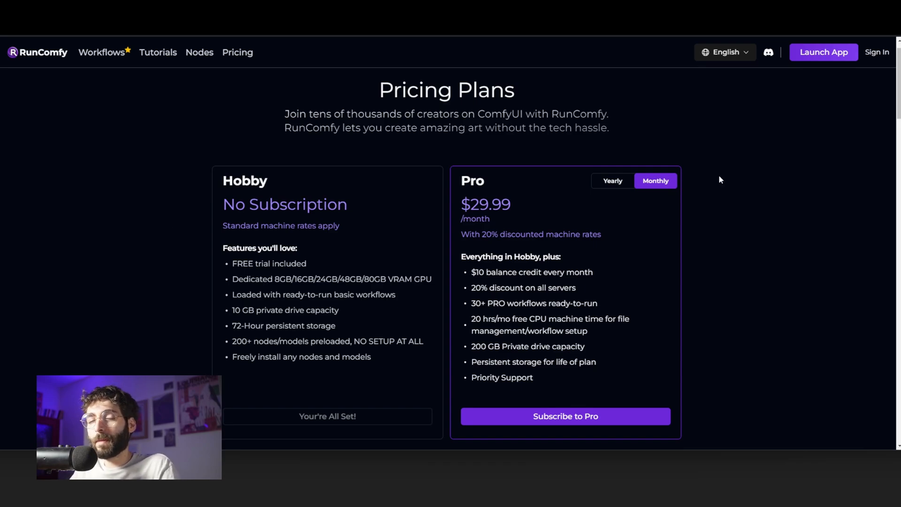
Compare yearly and monthly Pro pricing, then return to the ComfyUI workspace
click(612, 180)
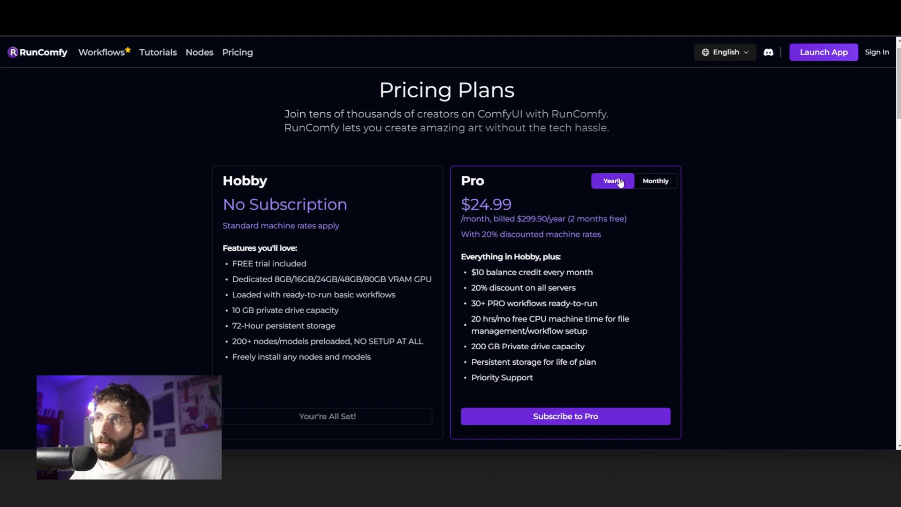
mouse_move(751, 212)
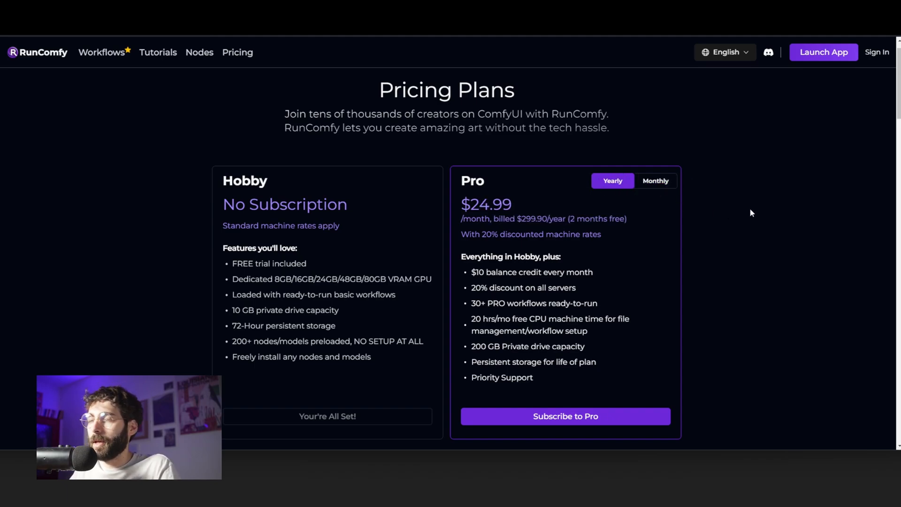
click(655, 181)
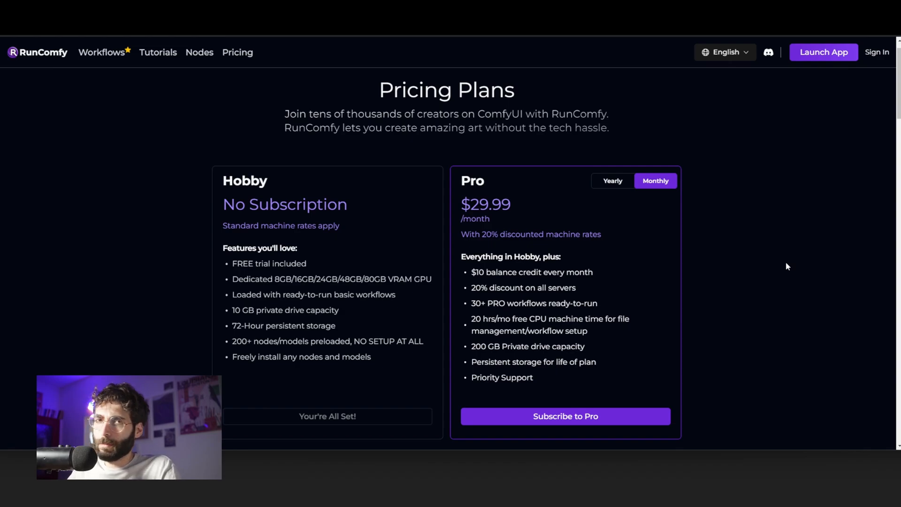
click(102, 53)
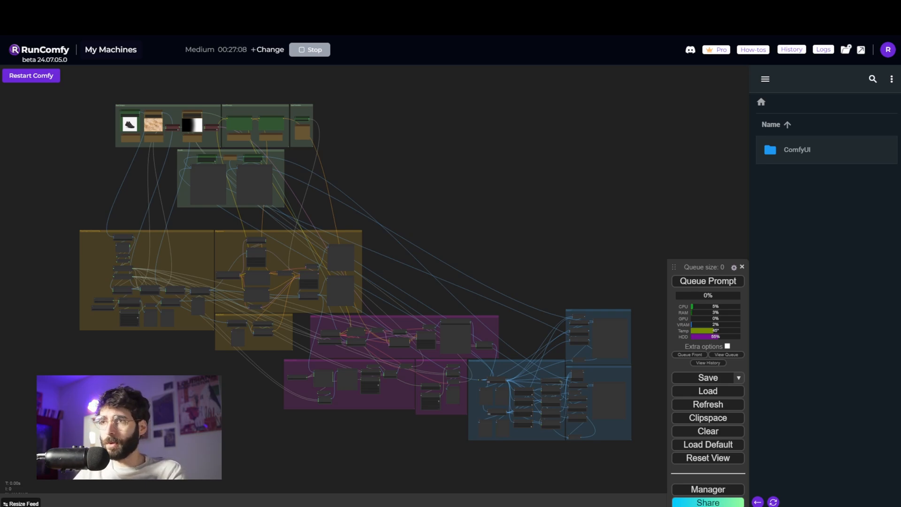
mouse_move(694, 183)
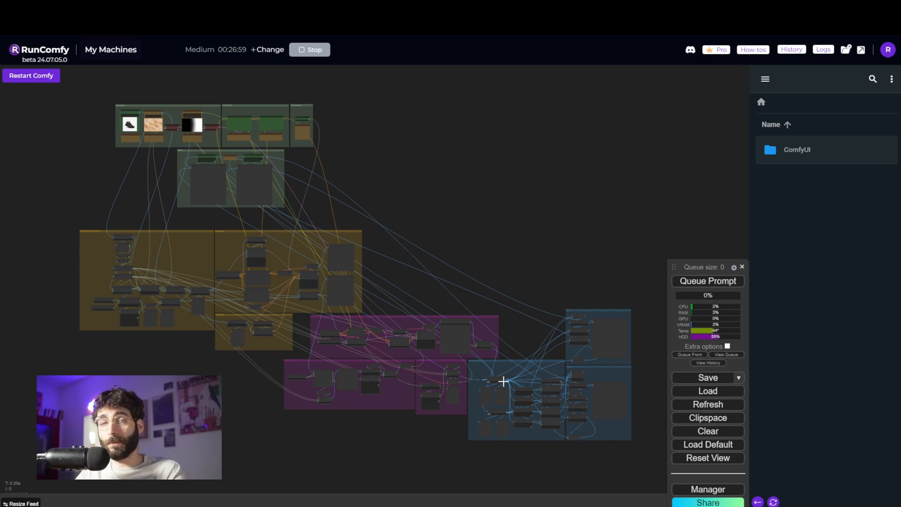
mouse_move(277, 91)
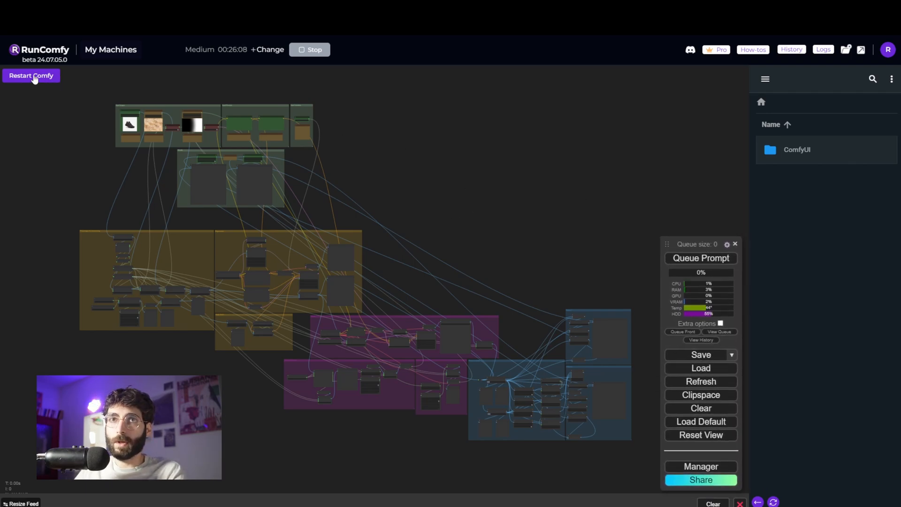
mouse_move(880, 157)
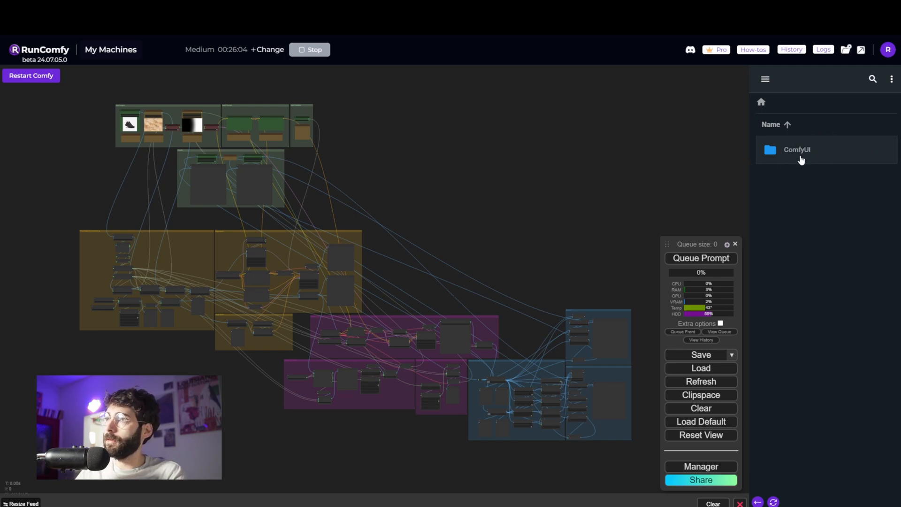
Browse into ComfyUI's checkpoints models folder, then return to the root folder
click(796, 149)
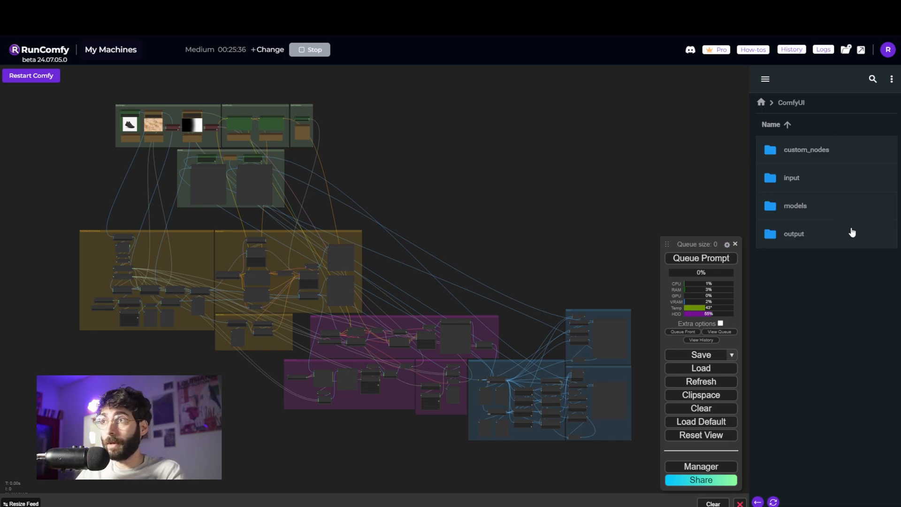
mouse_move(846, 229)
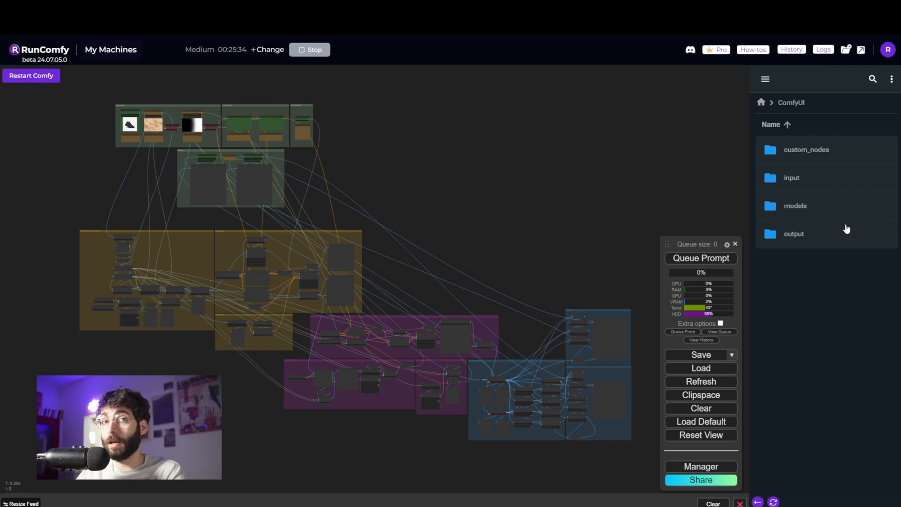
mouse_move(836, 189)
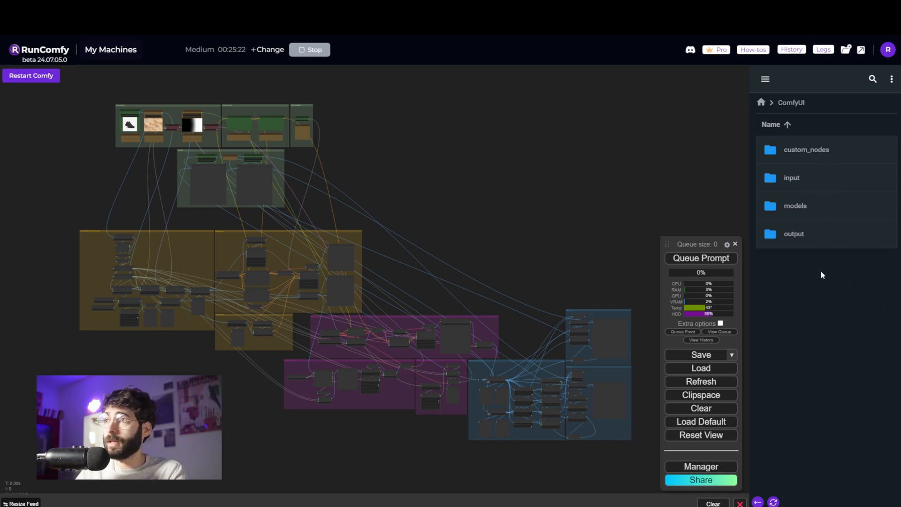
mouse_move(830, 272)
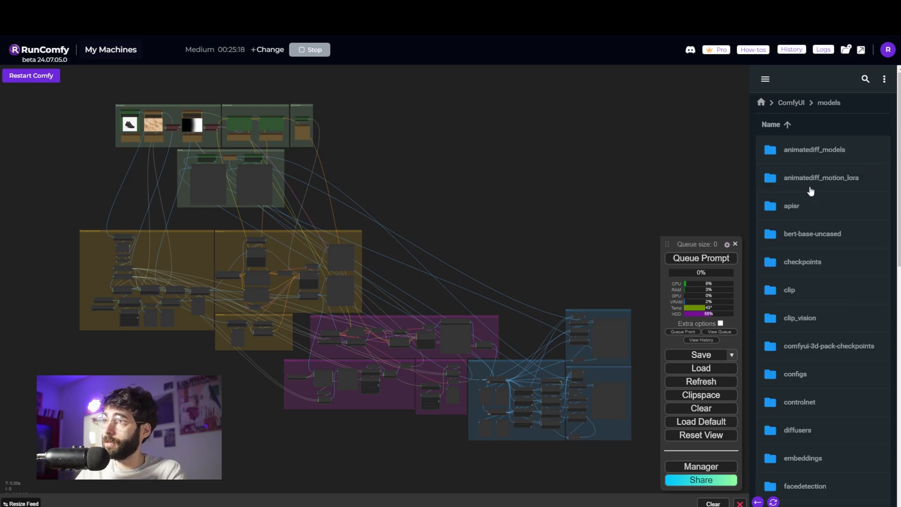
click(802, 262)
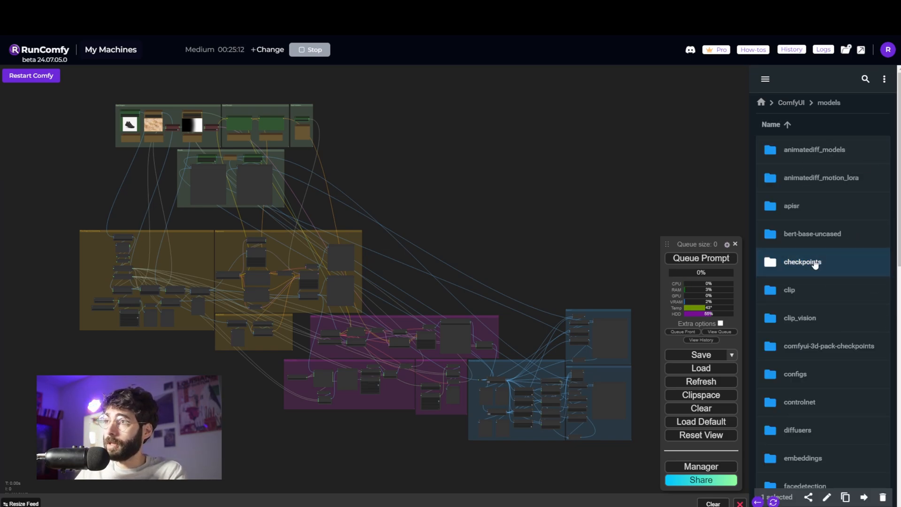
click(760, 102)
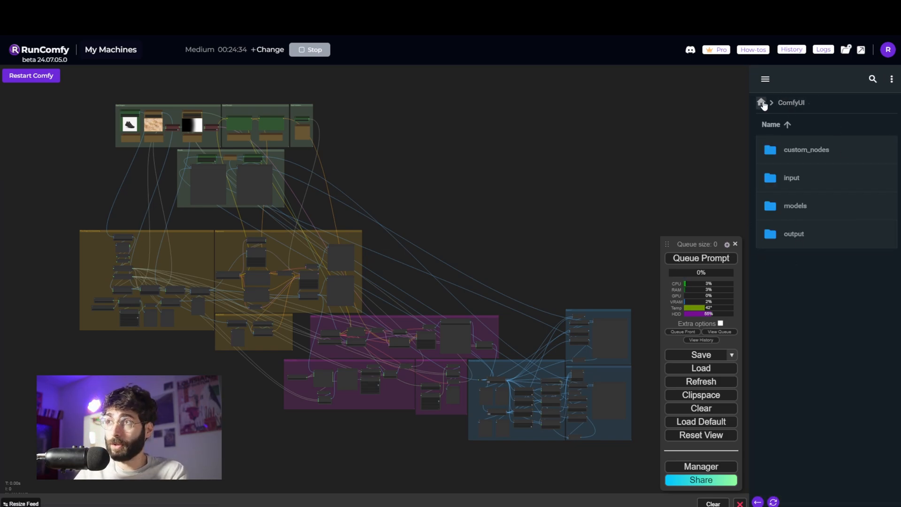
click(761, 103)
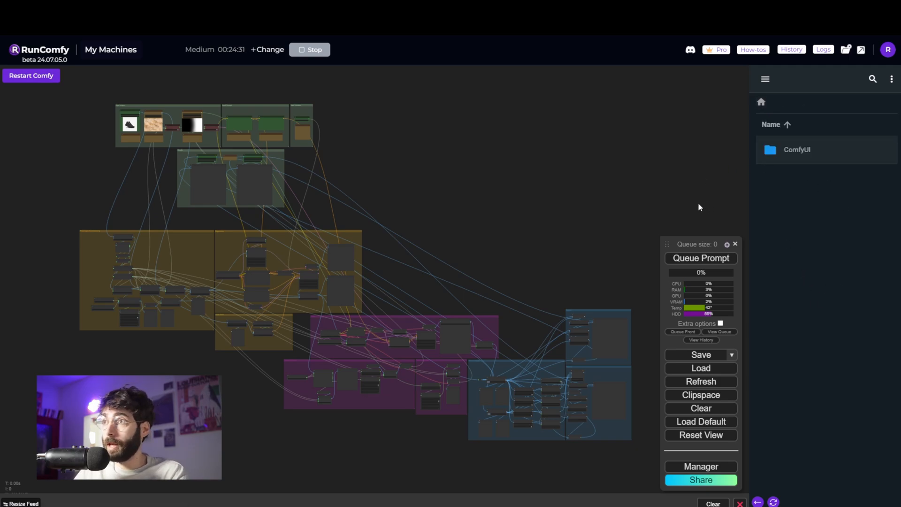
mouse_move(610, 226)
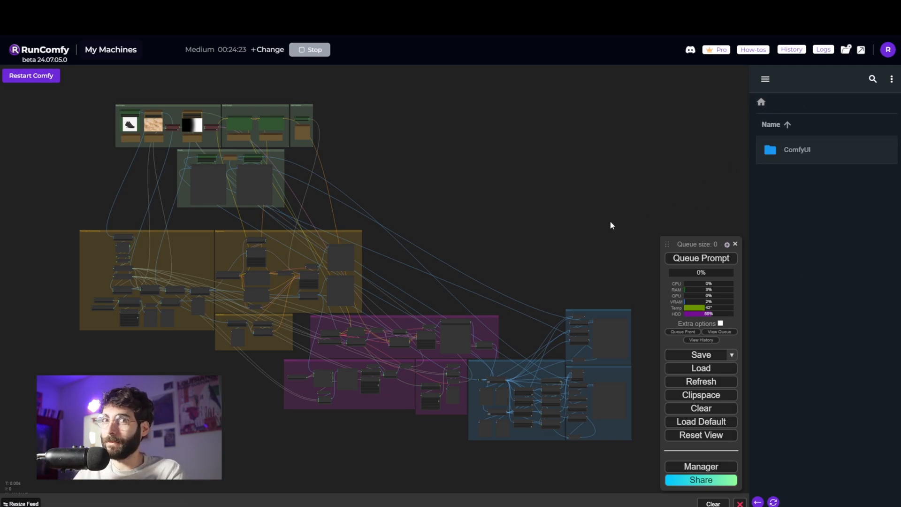
mouse_move(127, 168)
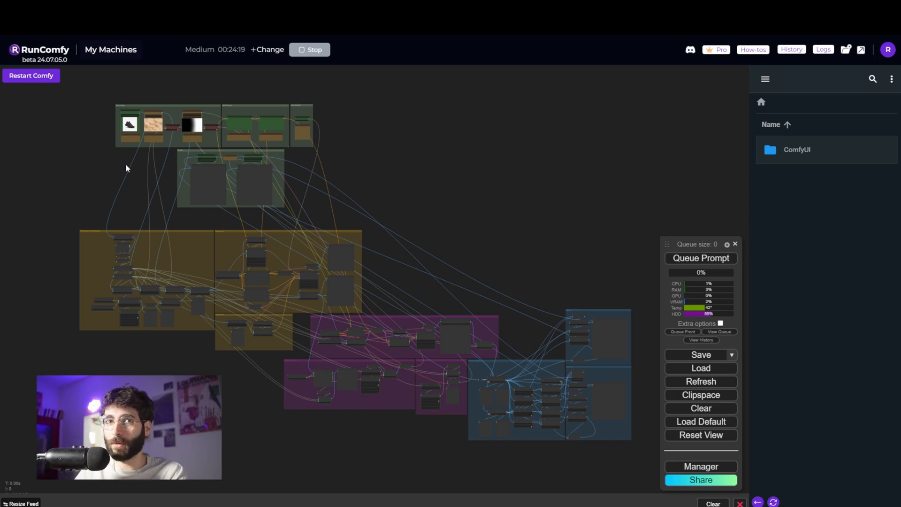
Review the shoe inputs and prompts and confirm the denoise value of 0.7
scroll(up, 3)
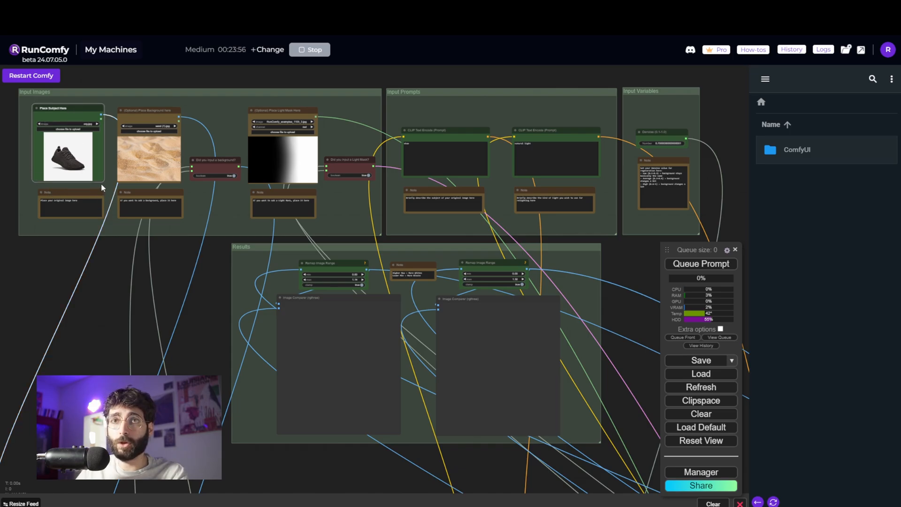
mouse_move(184, 244)
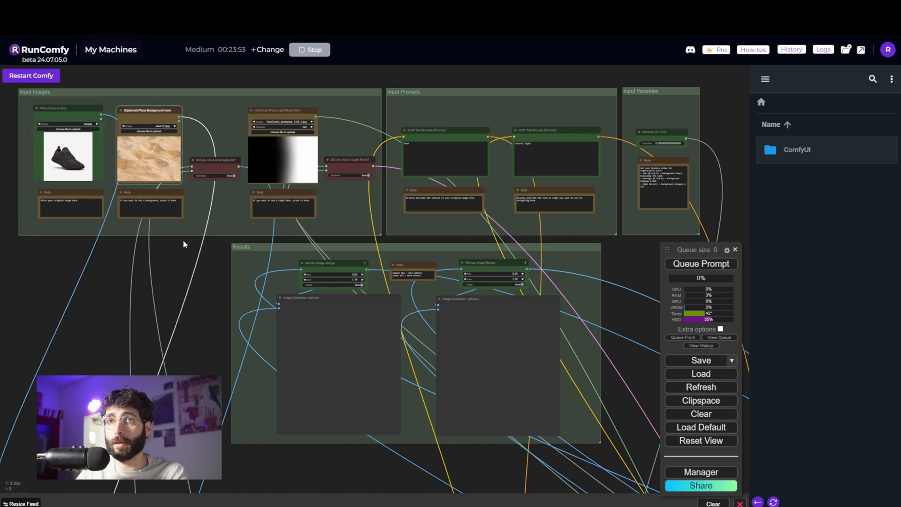
mouse_move(229, 233)
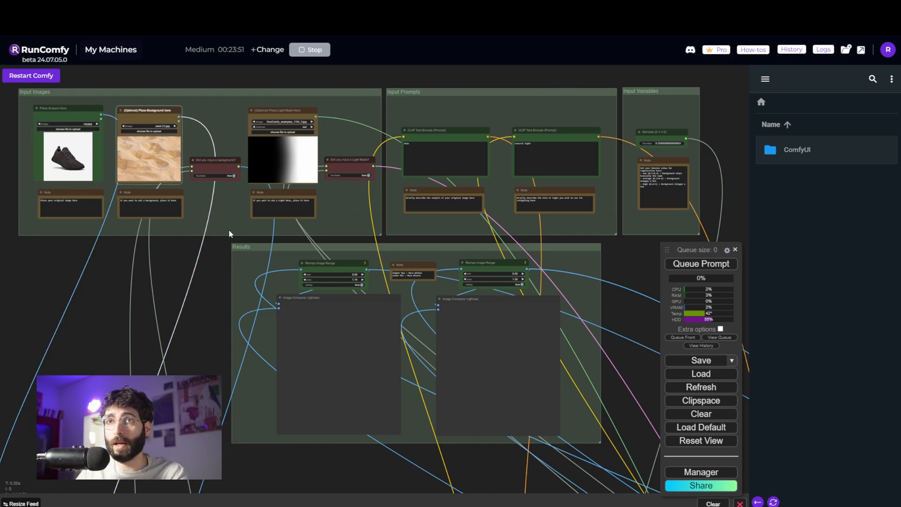
mouse_move(266, 117)
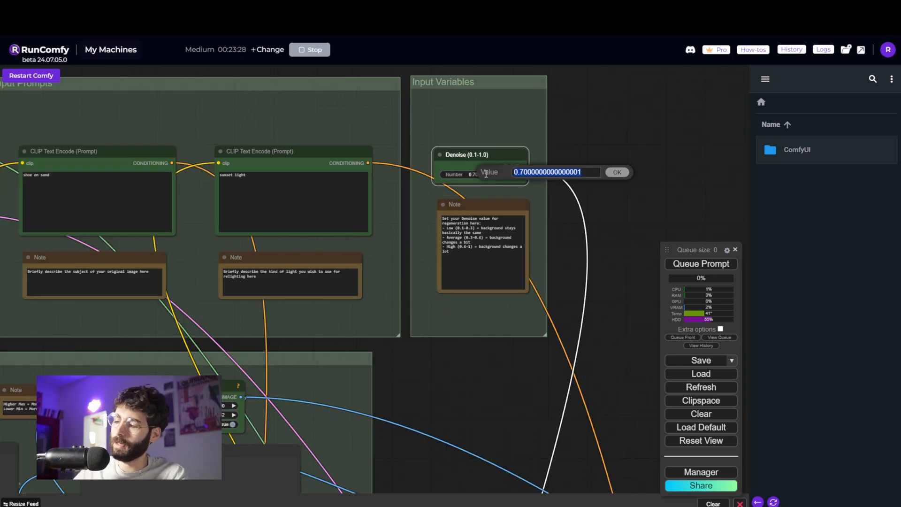
click(615, 172)
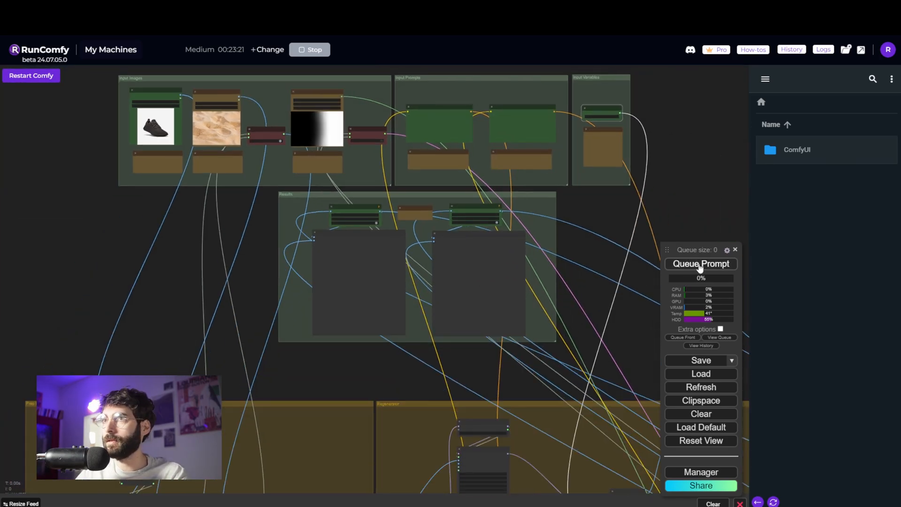
mouse_move(629, 267)
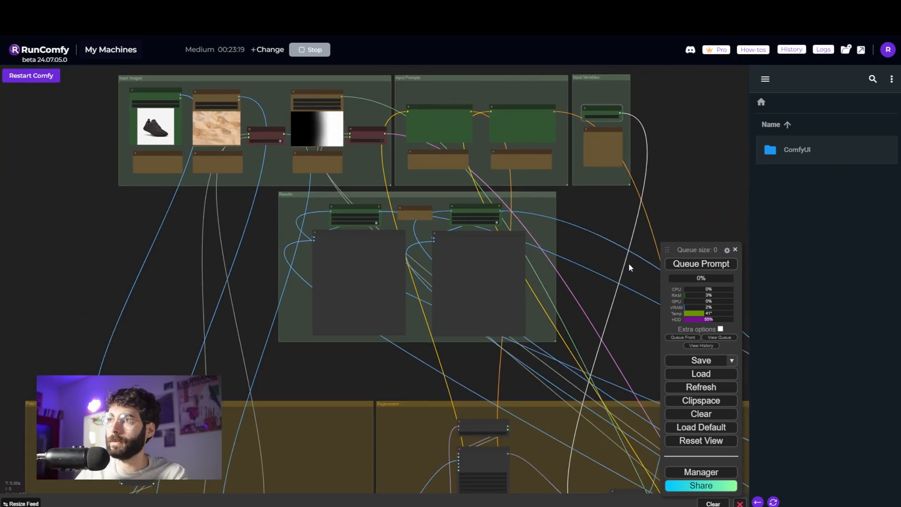
Queue the prompt to generate the relit black shoe on sand
click(699, 264)
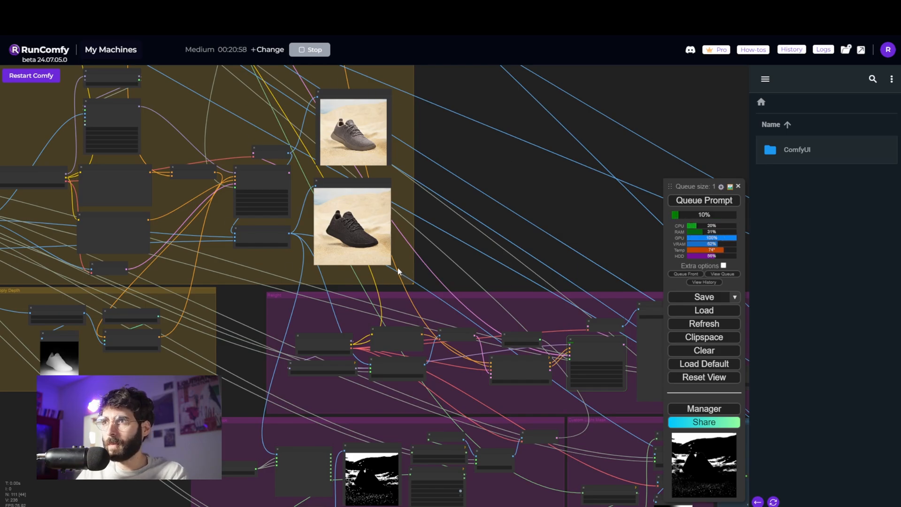
mouse_move(227, 104)
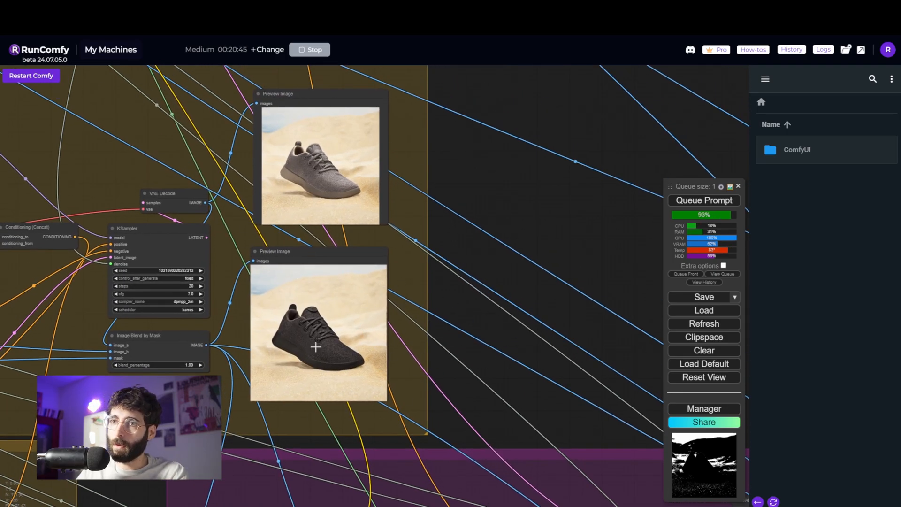
mouse_move(509, 356)
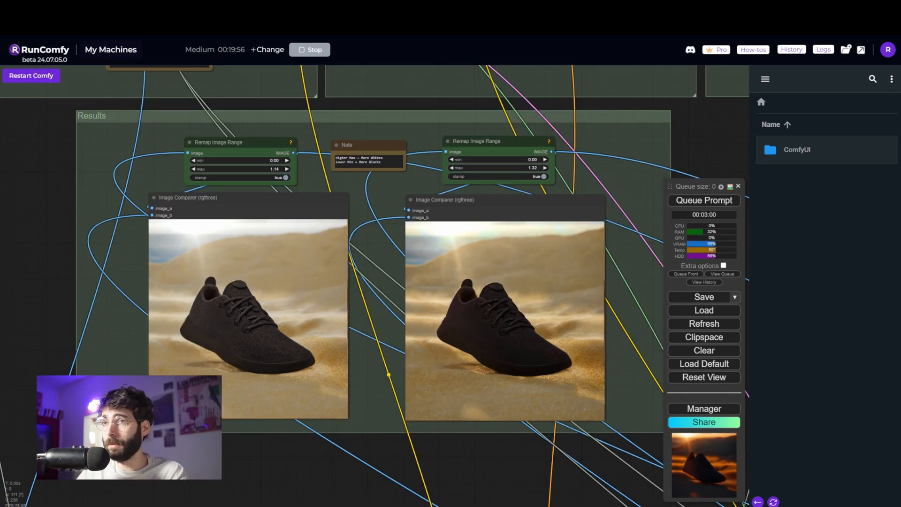
mouse_move(454, 241)
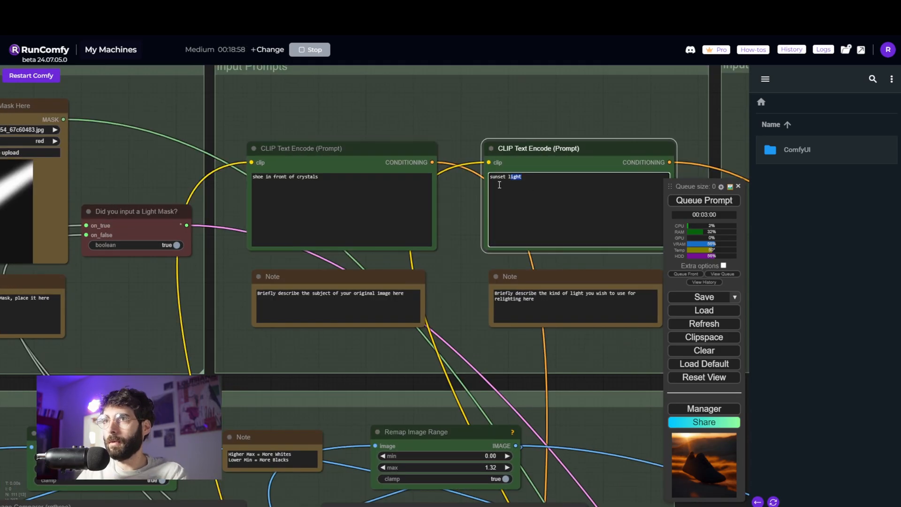
Change the light prompt to 'ray of light'
text(ray of light)
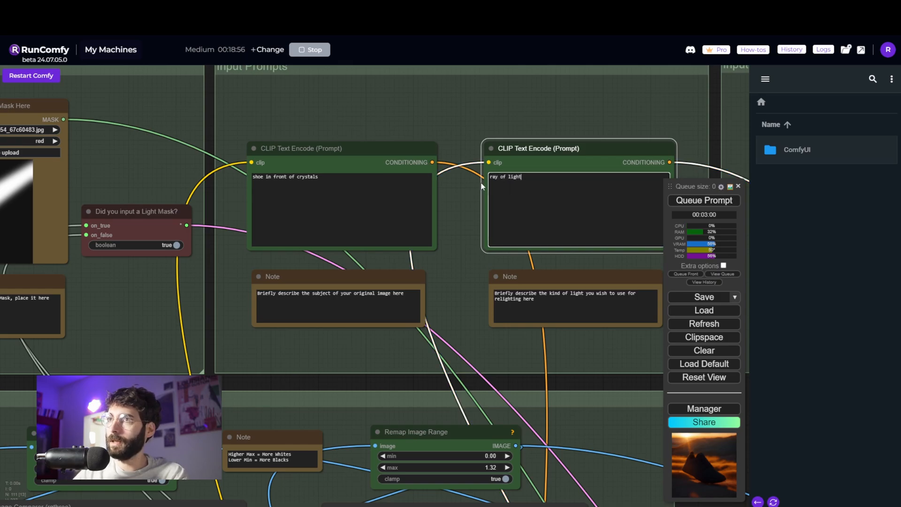
click(702, 200)
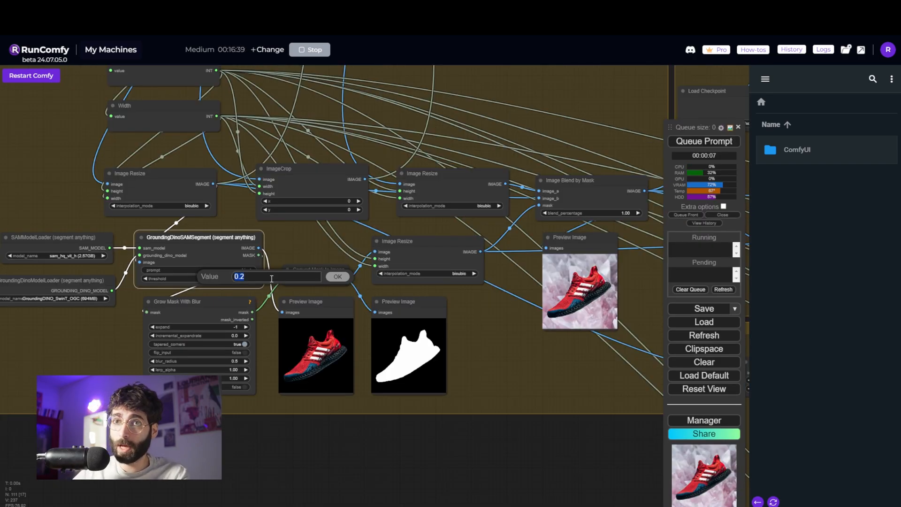
Confirm the GroundingDinoSAMSegment detection threshold at 0.2 for the red shoe mask
click(338, 276)
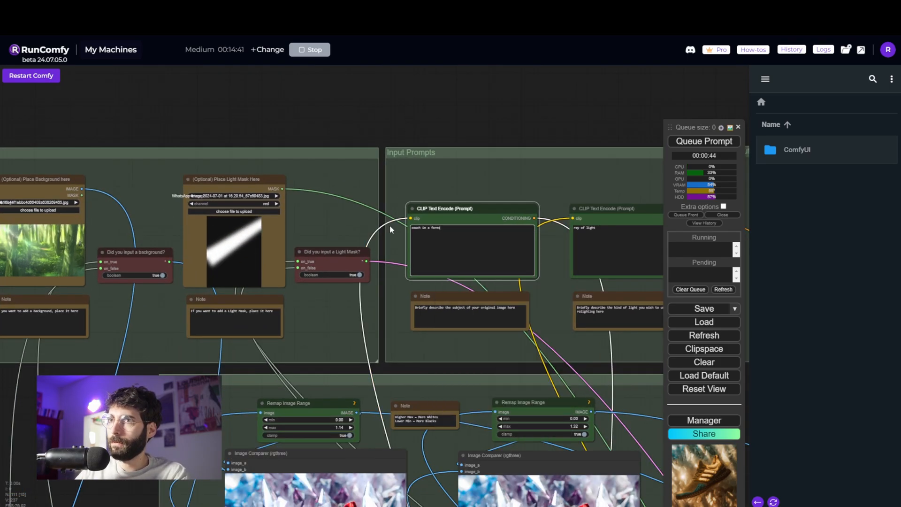
Queue the 'couch in a forest' relighting run and view the two compared sofa results
scroll(down, 3)
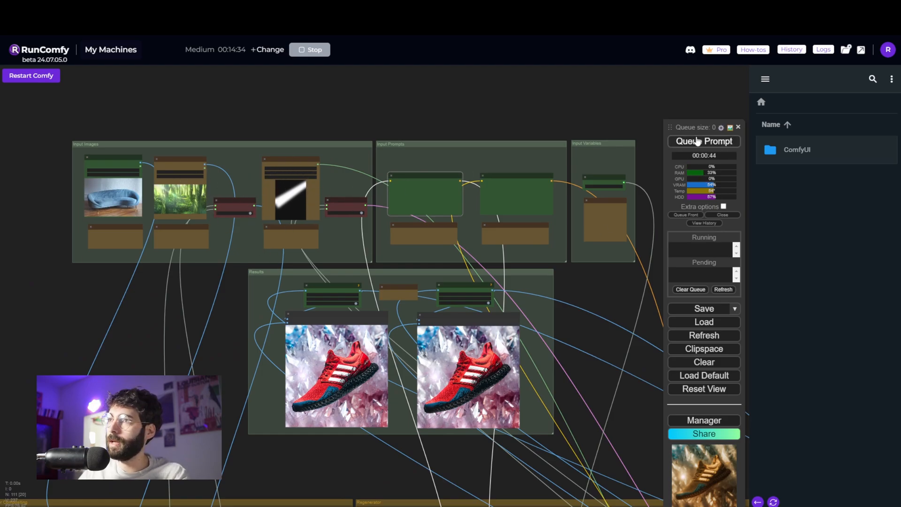
click(702, 141)
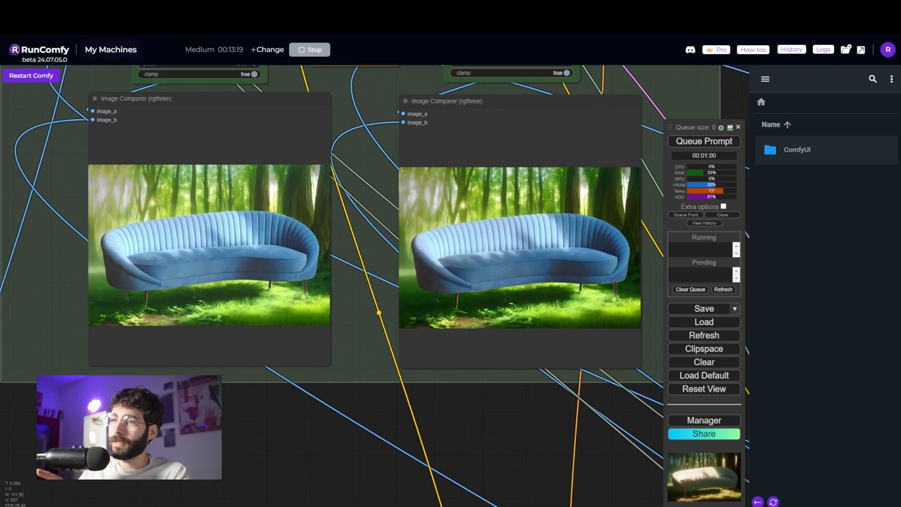
mouse_move(596, 279)
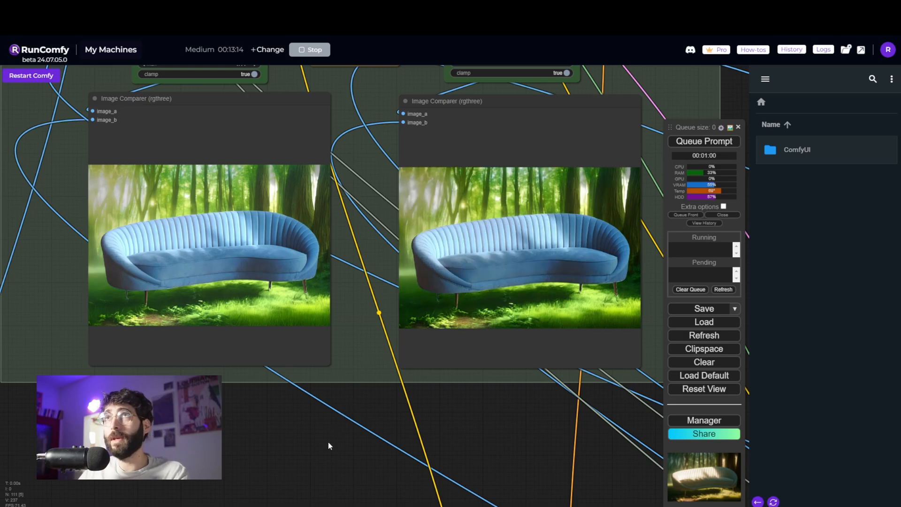
scroll(down, 3)
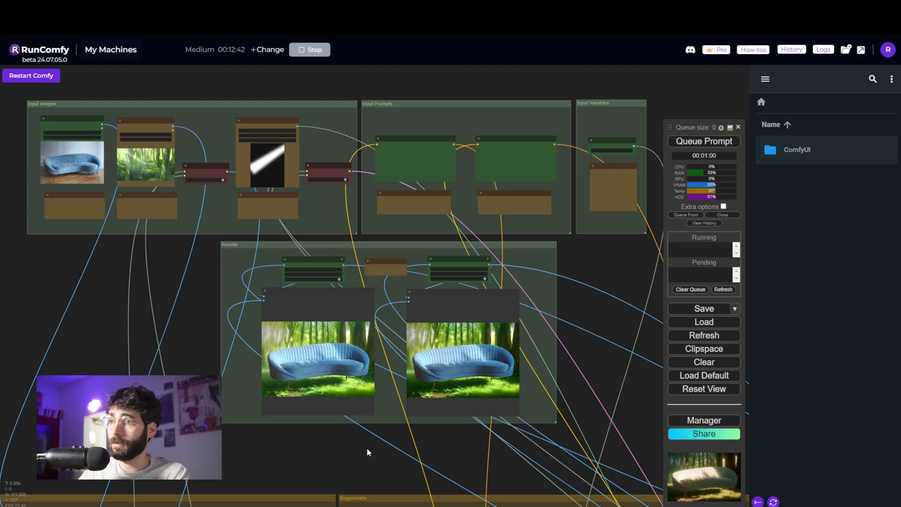
mouse_move(527, 78)
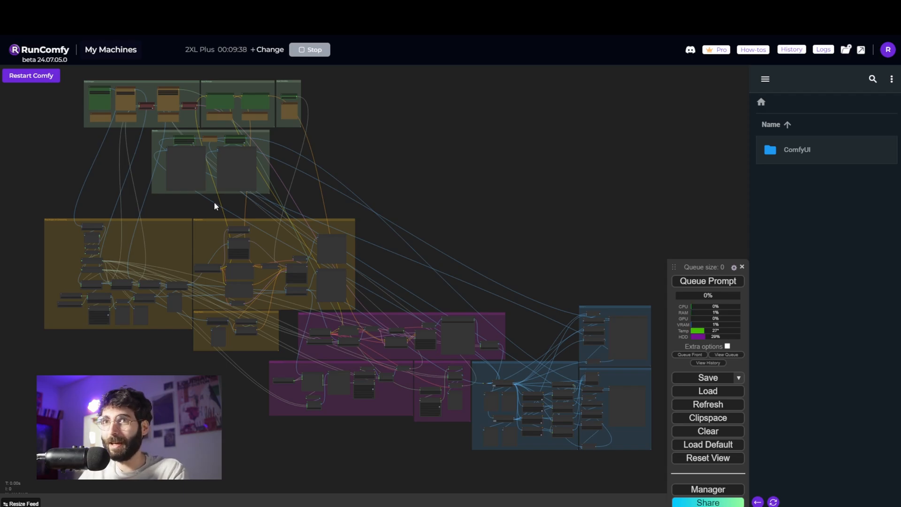
mouse_move(89, 135)
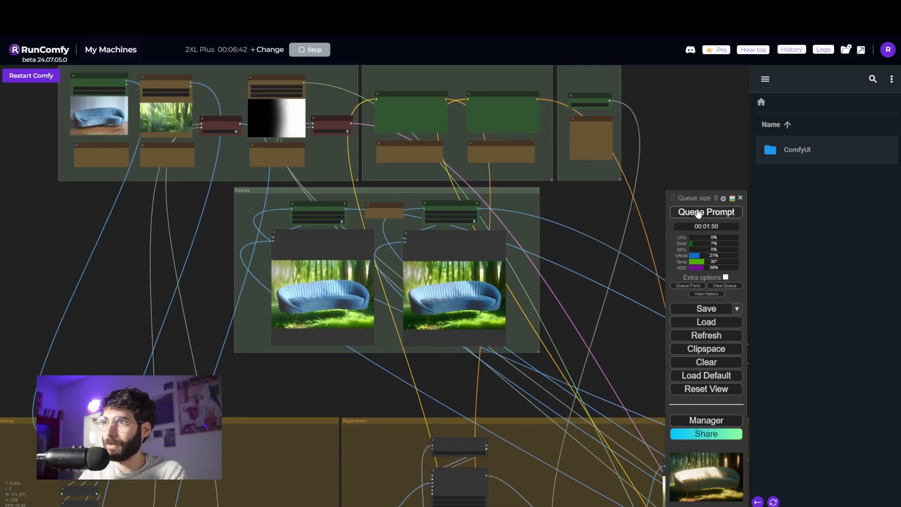
Queue another couch-in-forest relighting run on the more powerful machine
click(706, 212)
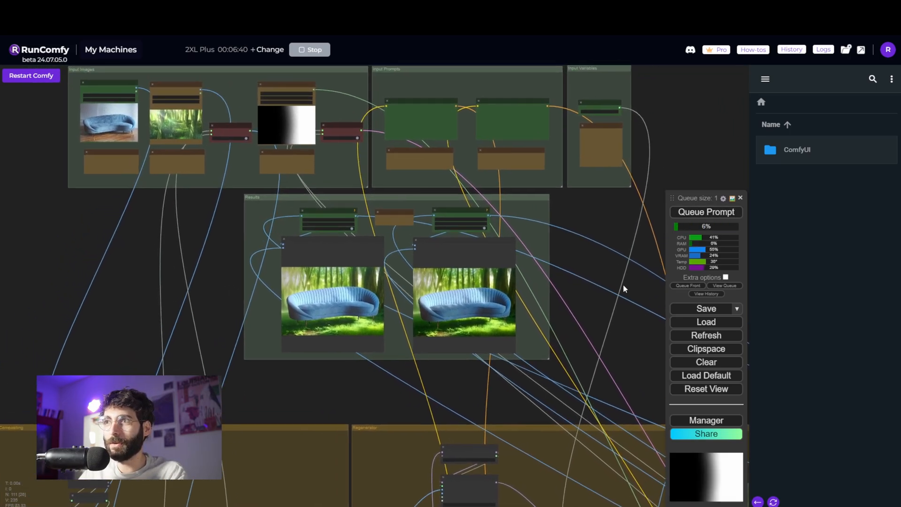
mouse_move(596, 288)
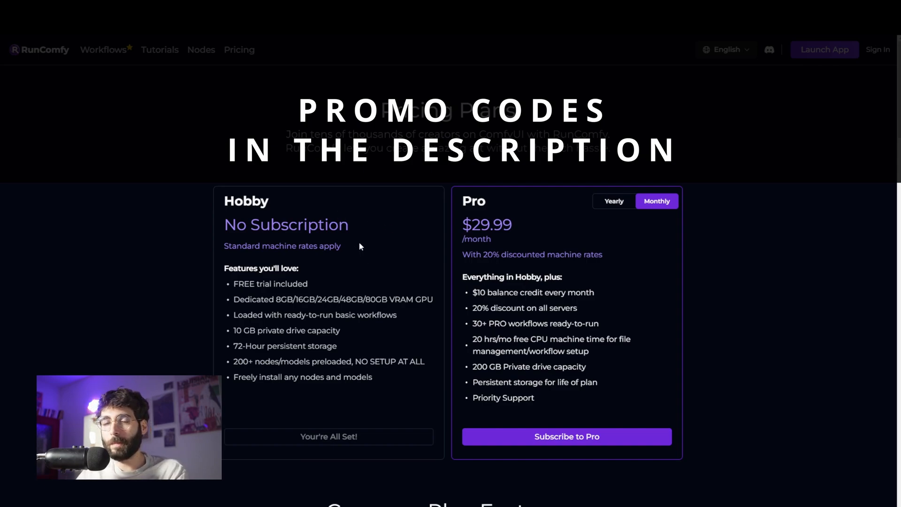
mouse_move(421, 210)
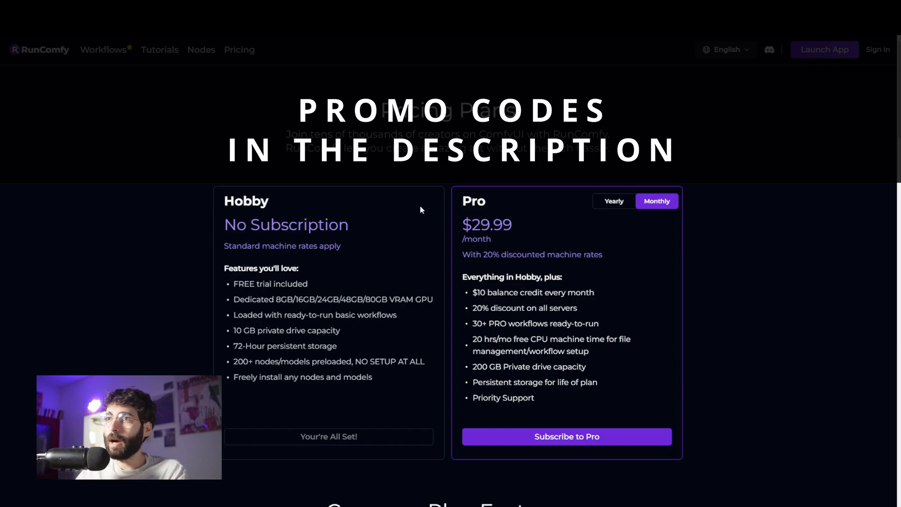
mouse_move(568, 257)
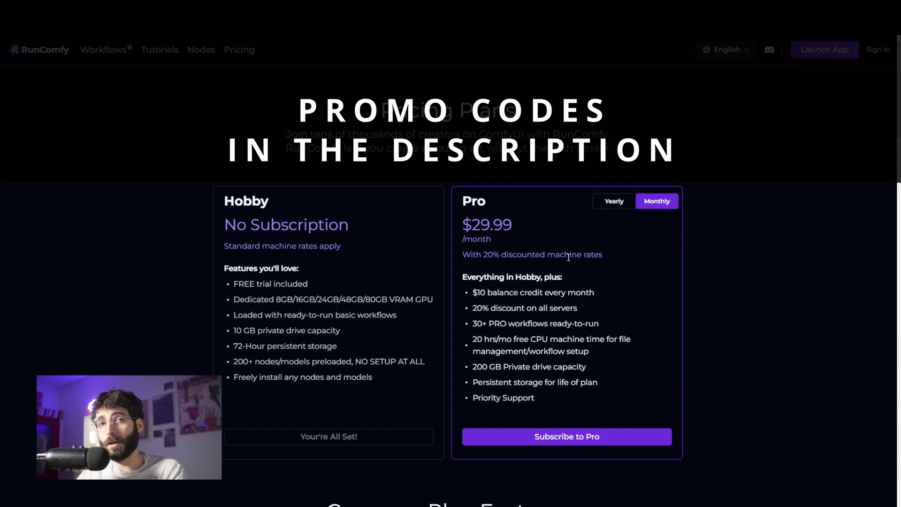
mouse_move(576, 267)
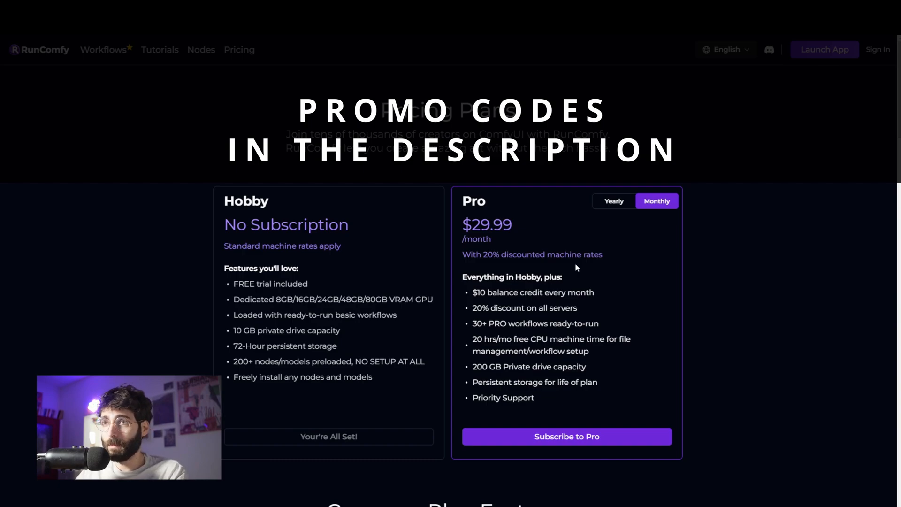
mouse_move(750, 215)
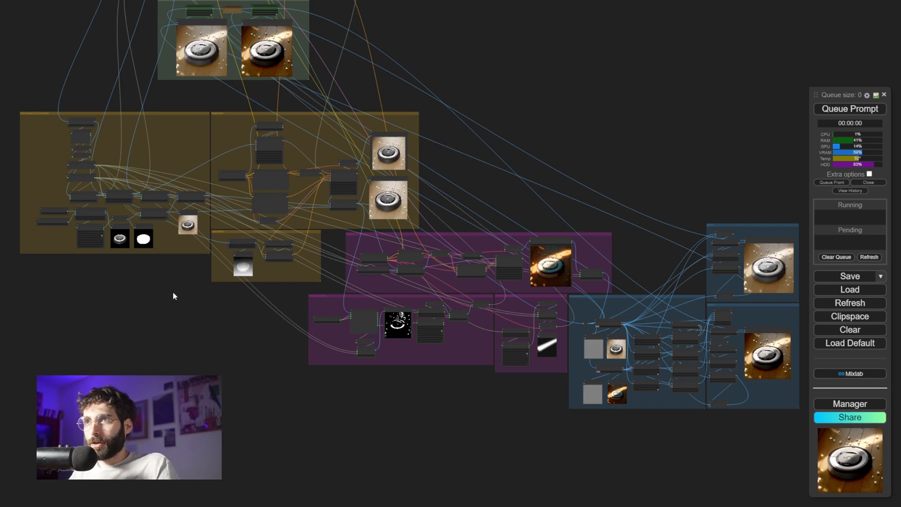
mouse_move(94, 208)
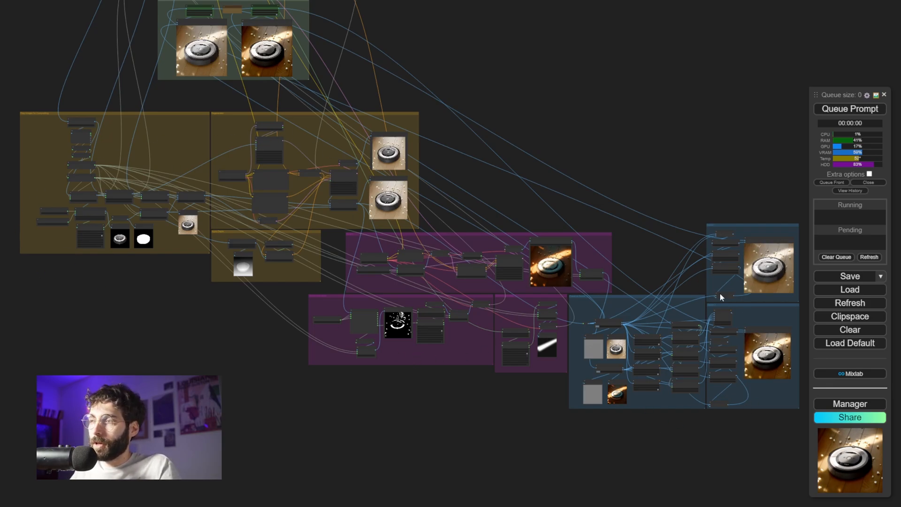
mouse_move(493, 192)
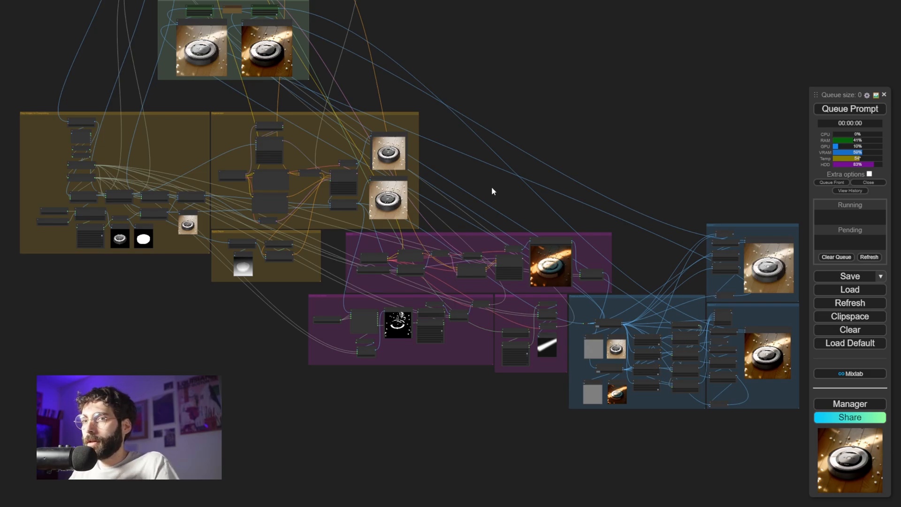
mouse_move(21, 236)
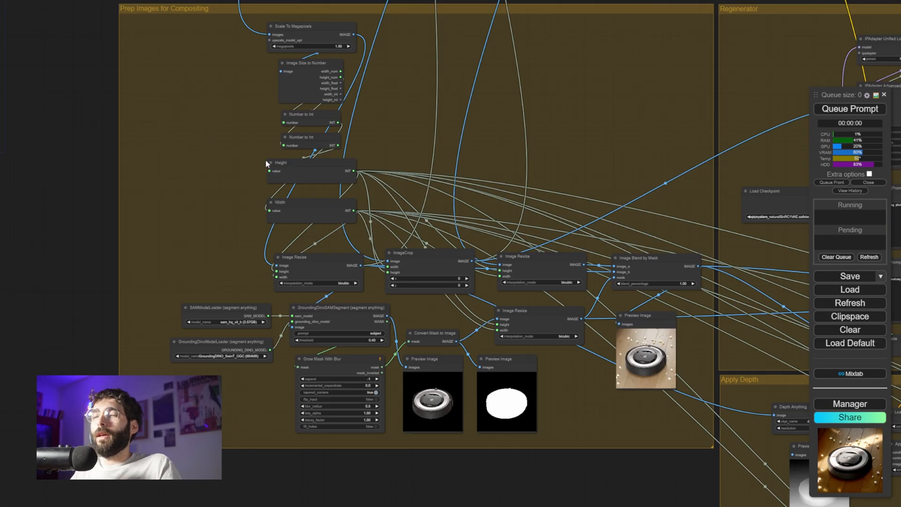
mouse_move(467, 87)
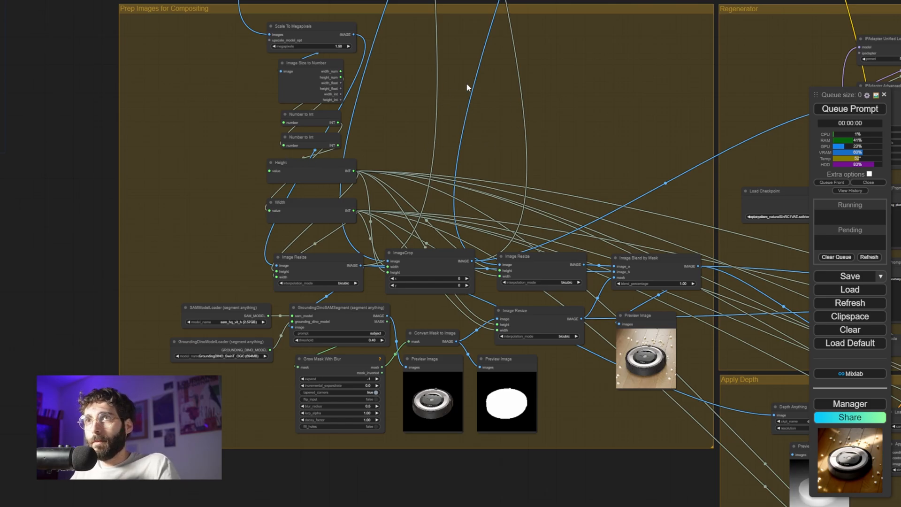
mouse_move(476, 121)
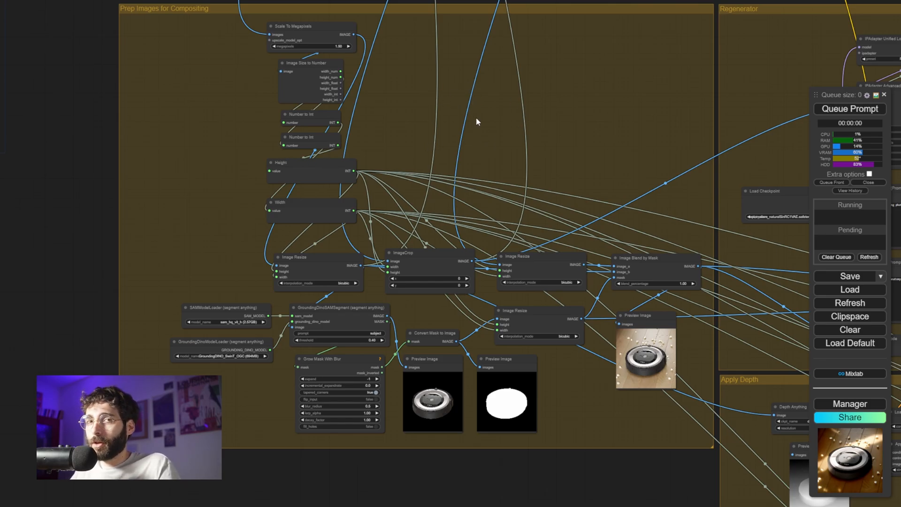
mouse_move(573, 421)
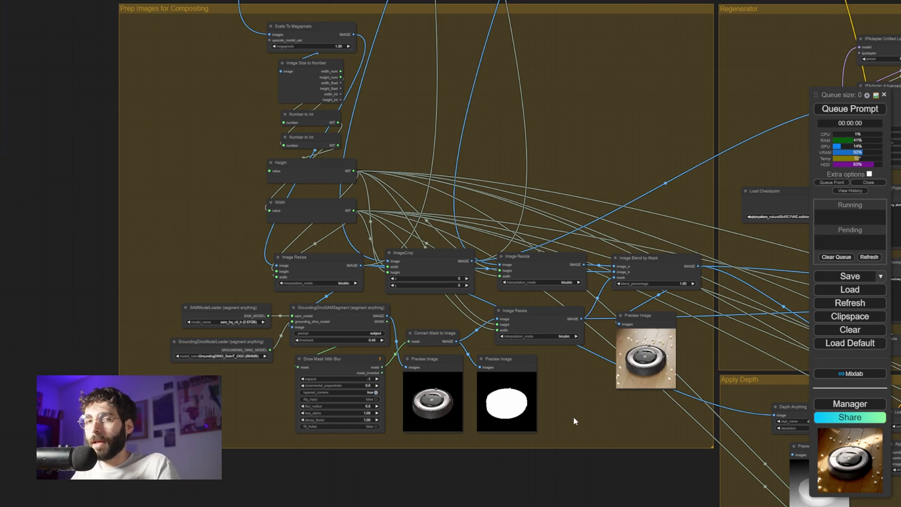
mouse_move(581, 421)
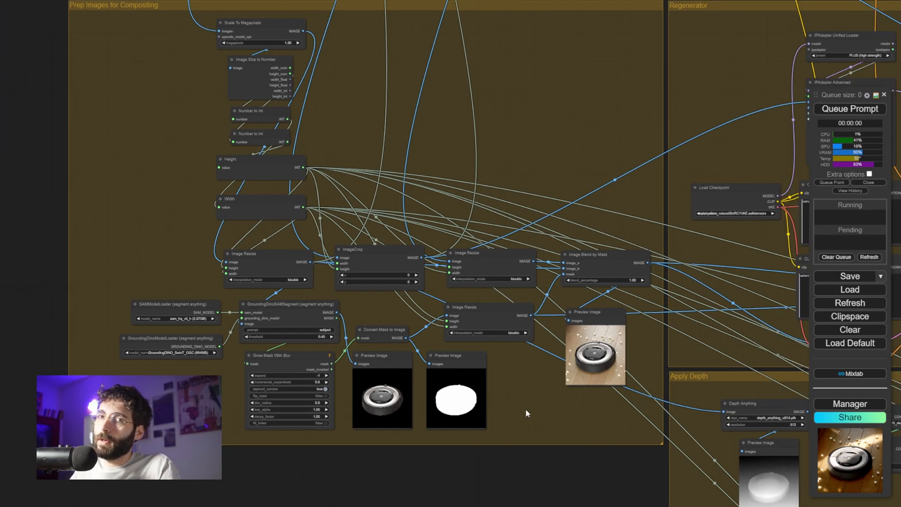
mouse_move(595, 427)
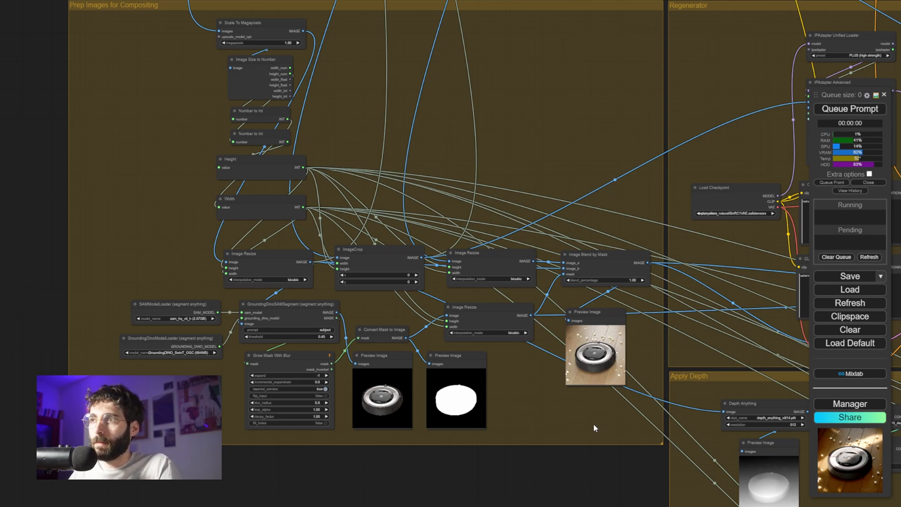
mouse_move(564, 361)
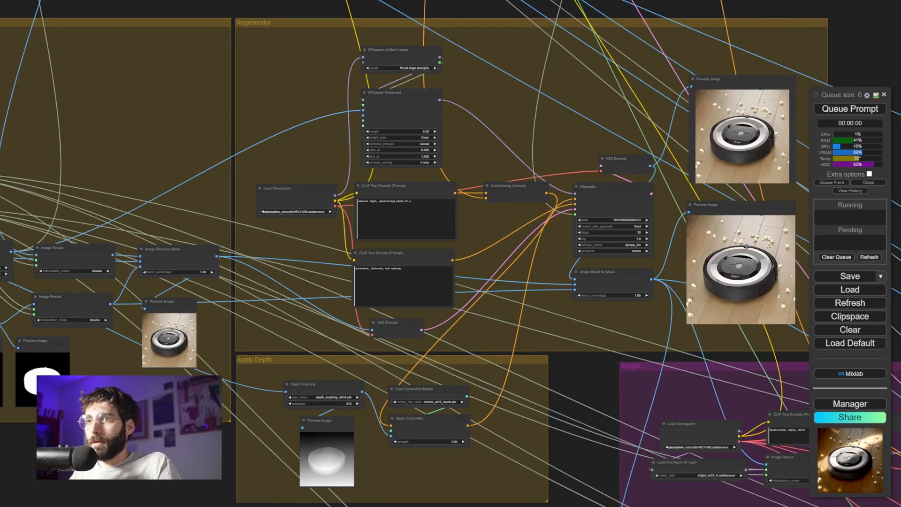
mouse_move(278, 458)
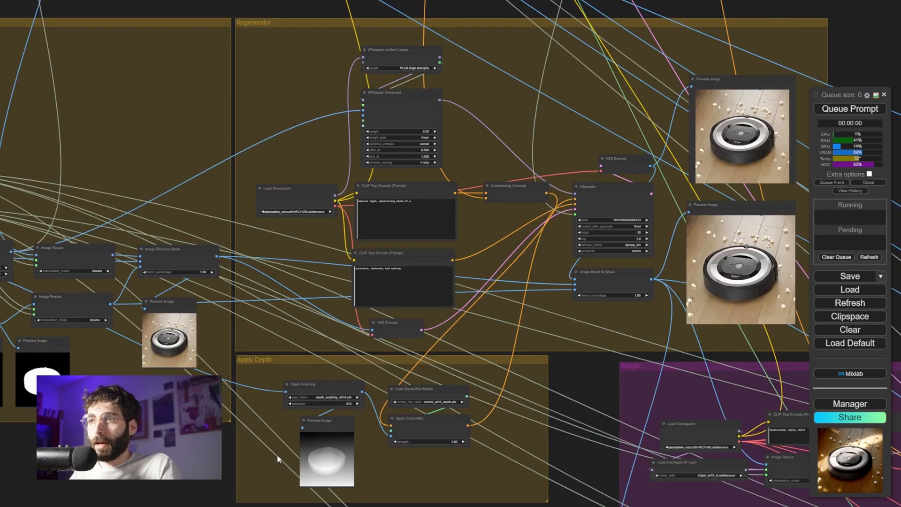
mouse_move(557, 340)
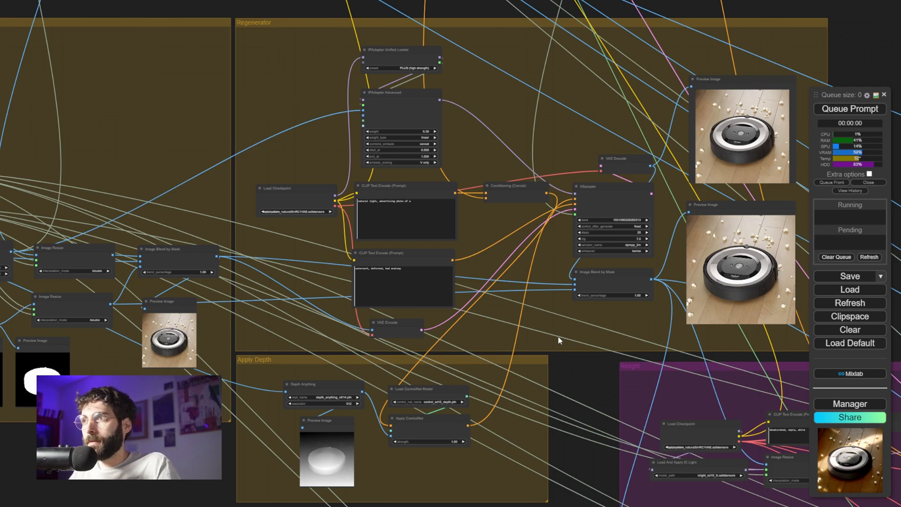
mouse_move(572, 336)
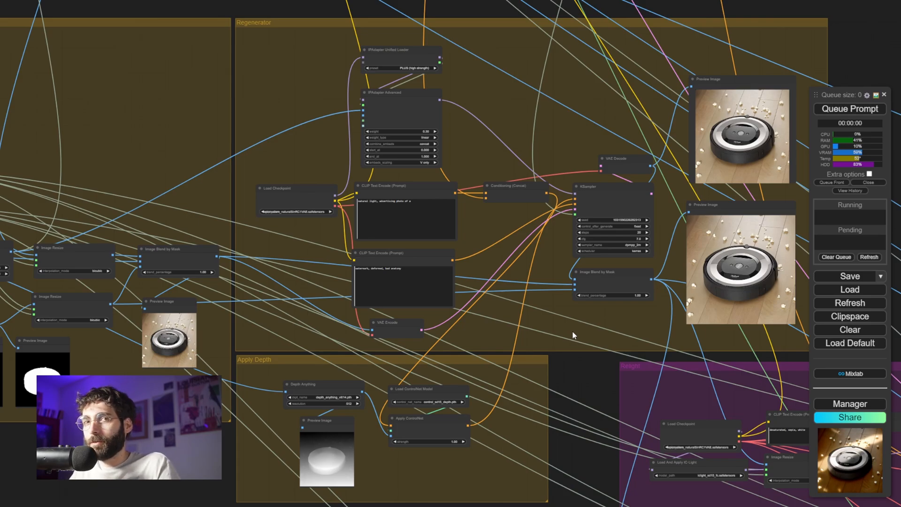
mouse_move(493, 327)
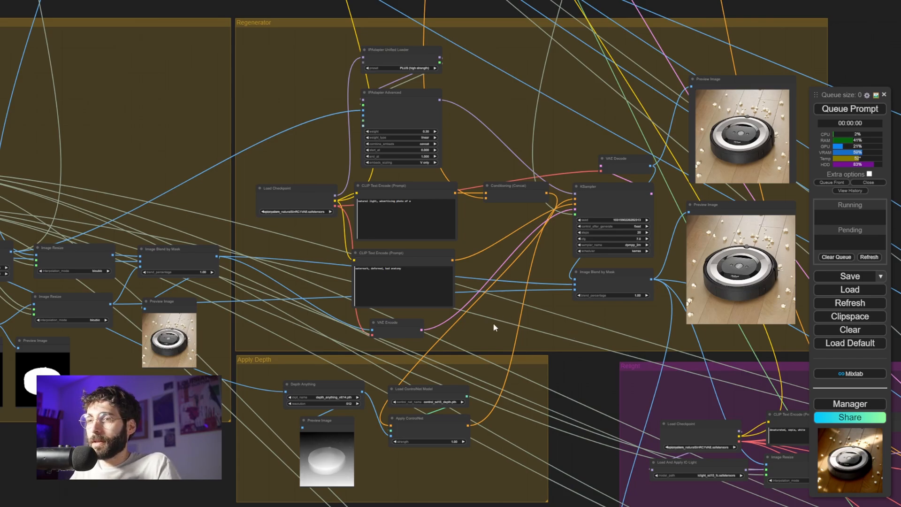
mouse_move(425, 79)
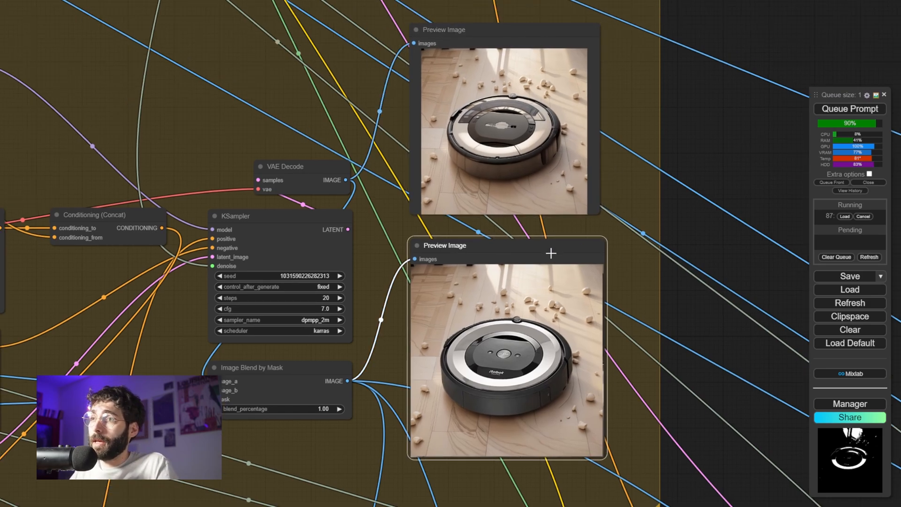
mouse_move(610, 281)
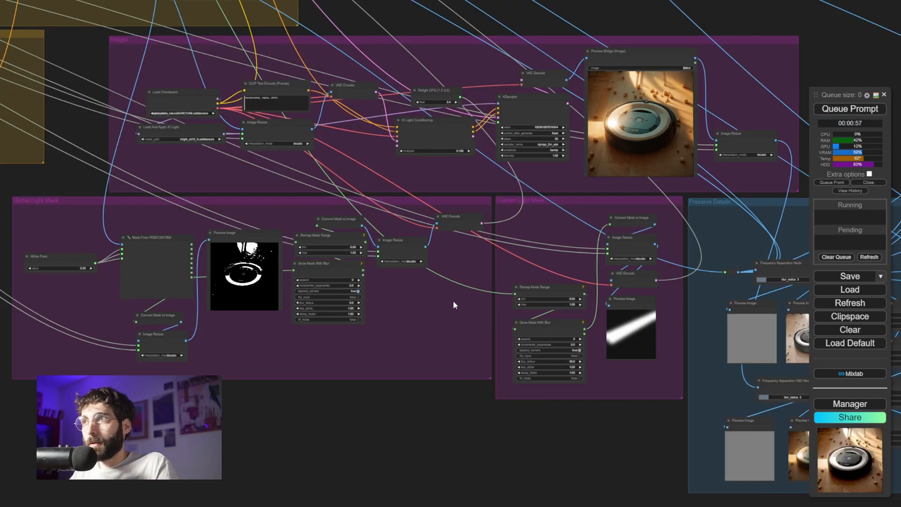
mouse_move(351, 340)
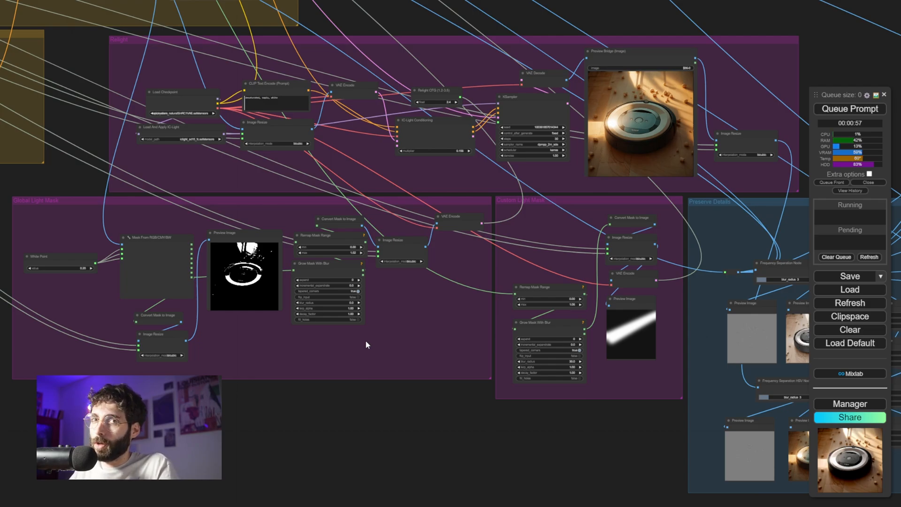
mouse_move(541, 212)
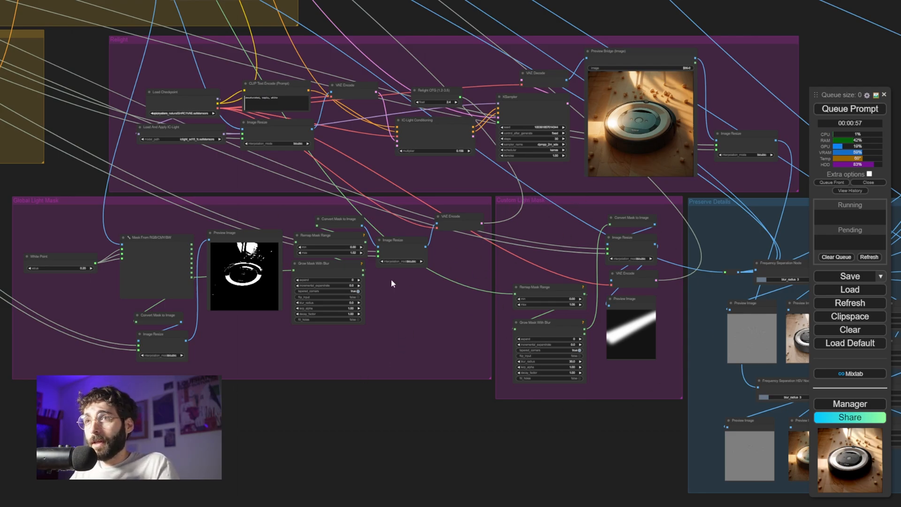
mouse_move(491, 213)
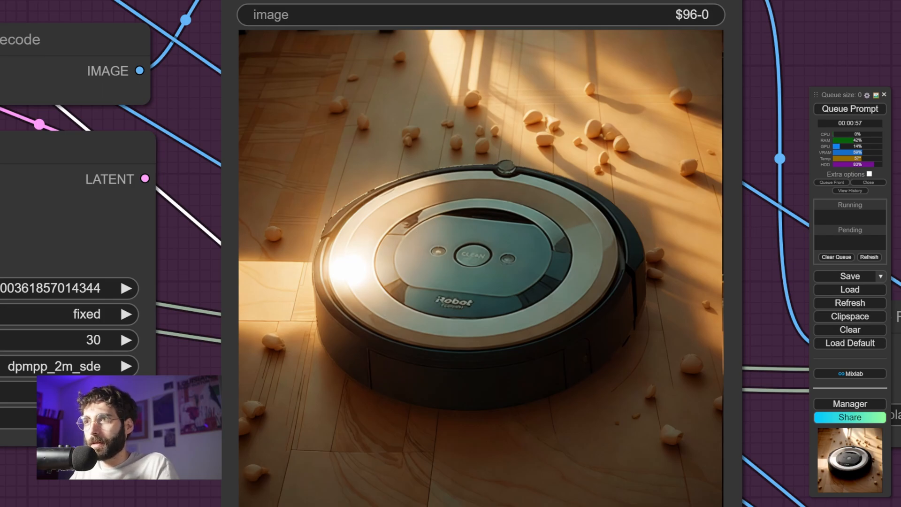
mouse_move(202, 482)
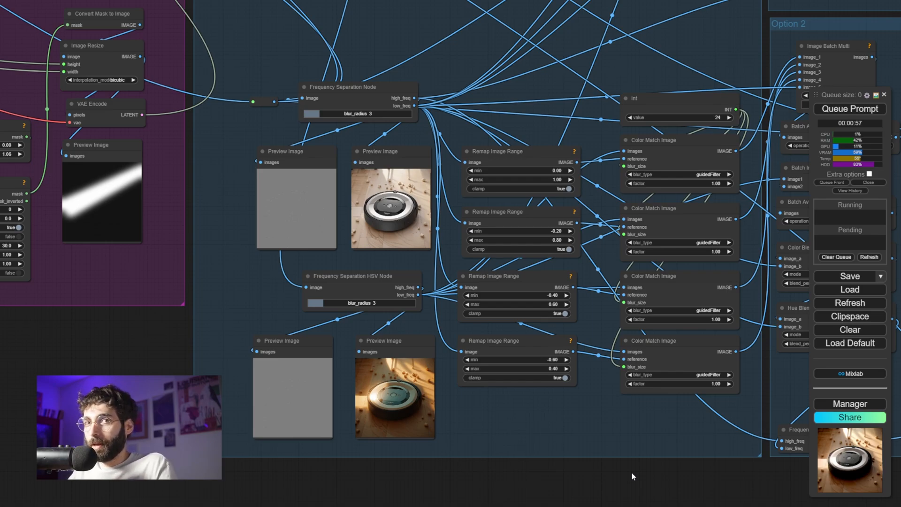
mouse_move(255, 157)
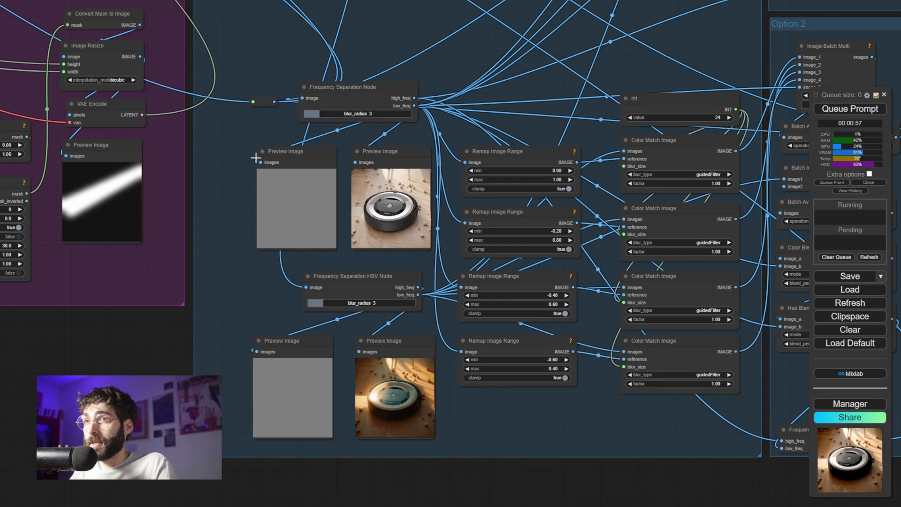
mouse_move(296, 261)
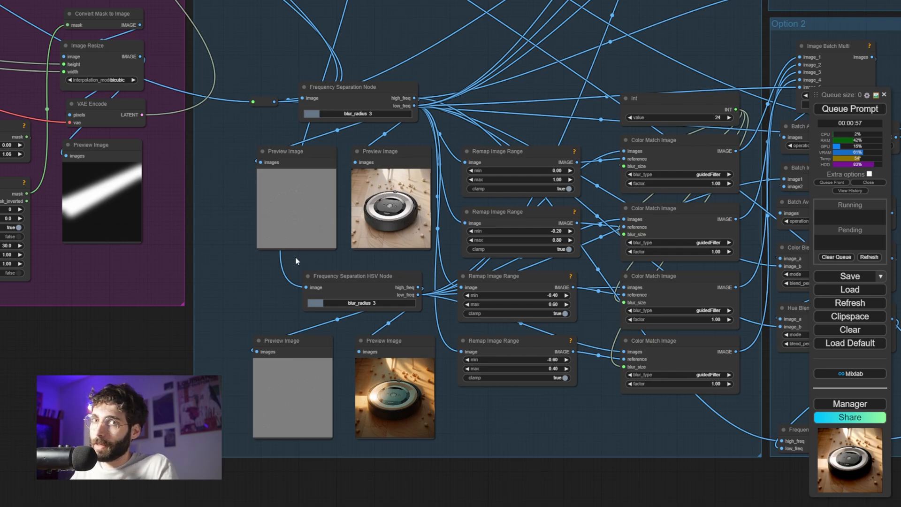
mouse_move(459, 441)
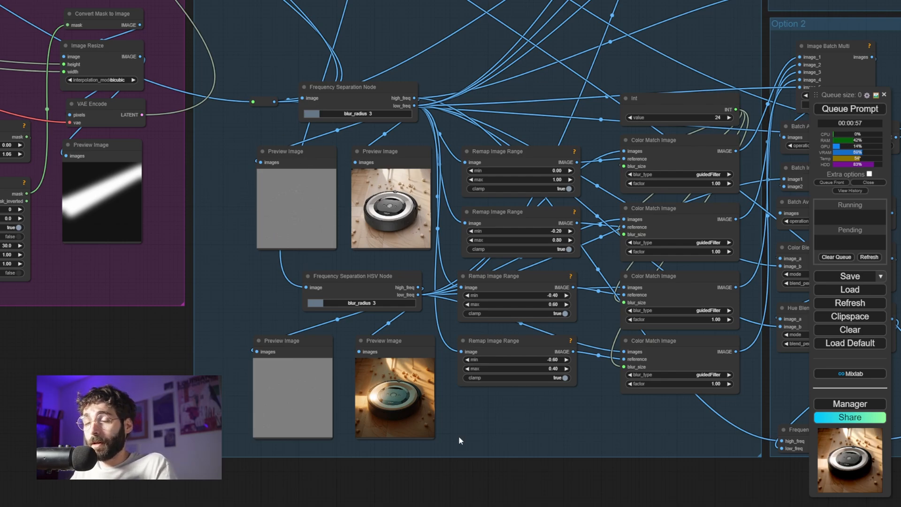
mouse_move(417, 265)
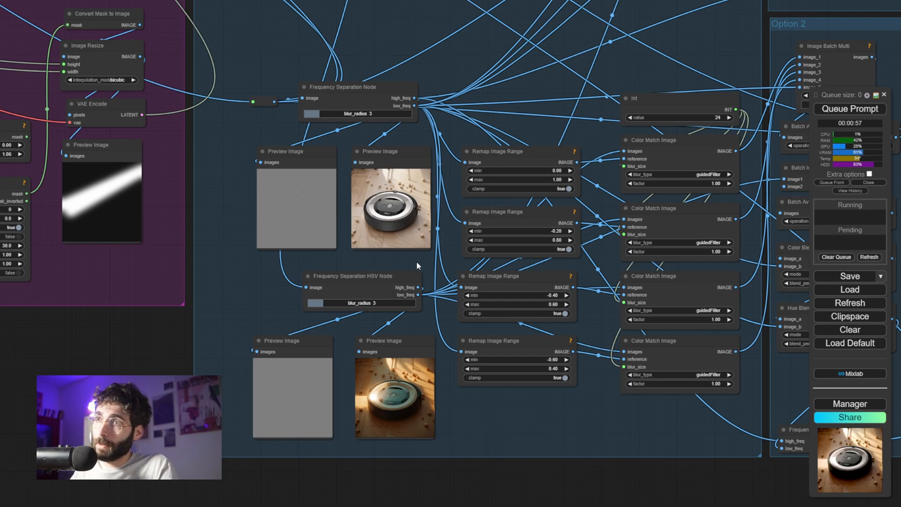
mouse_move(449, 256)
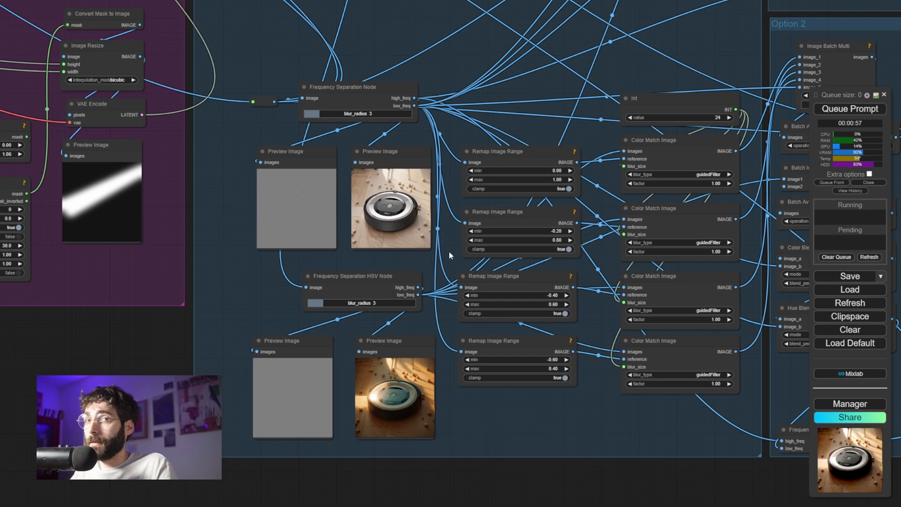
mouse_move(636, 415)
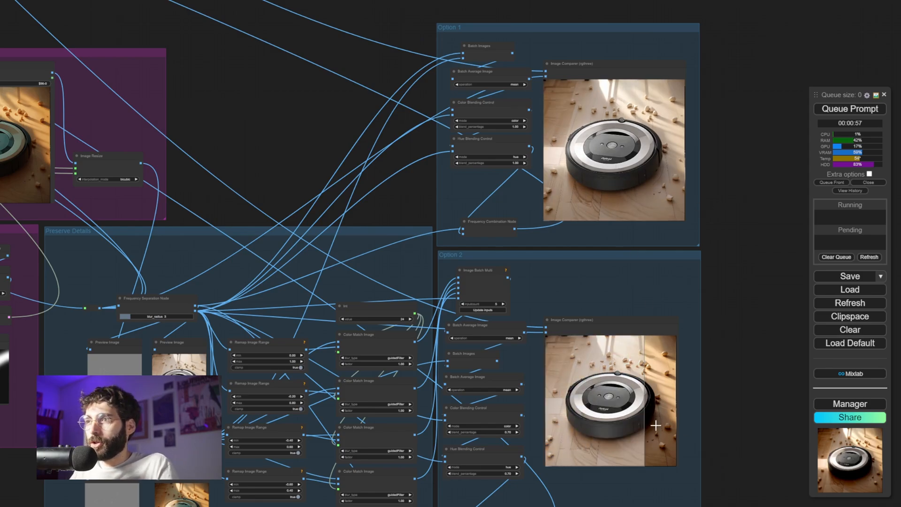
Zoom out from the Option 1/Option 2 composites to the full relighting graph overview
scroll(down, 3)
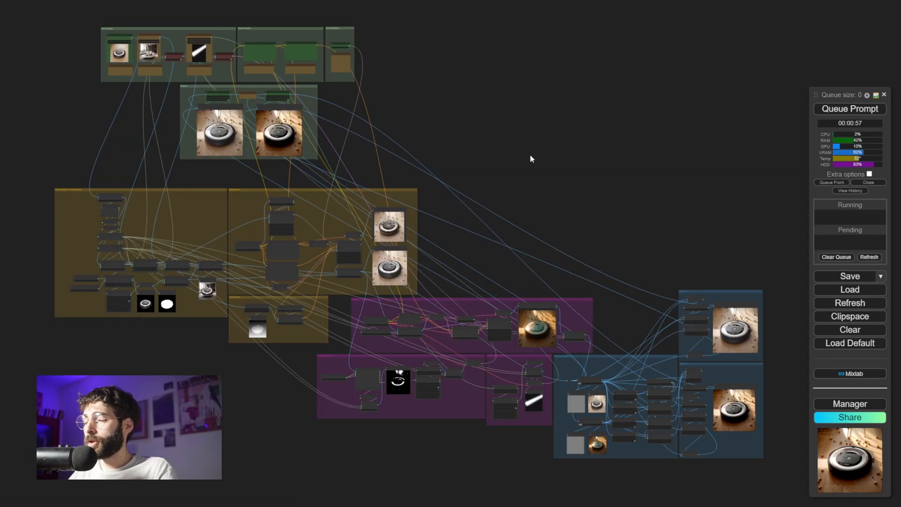